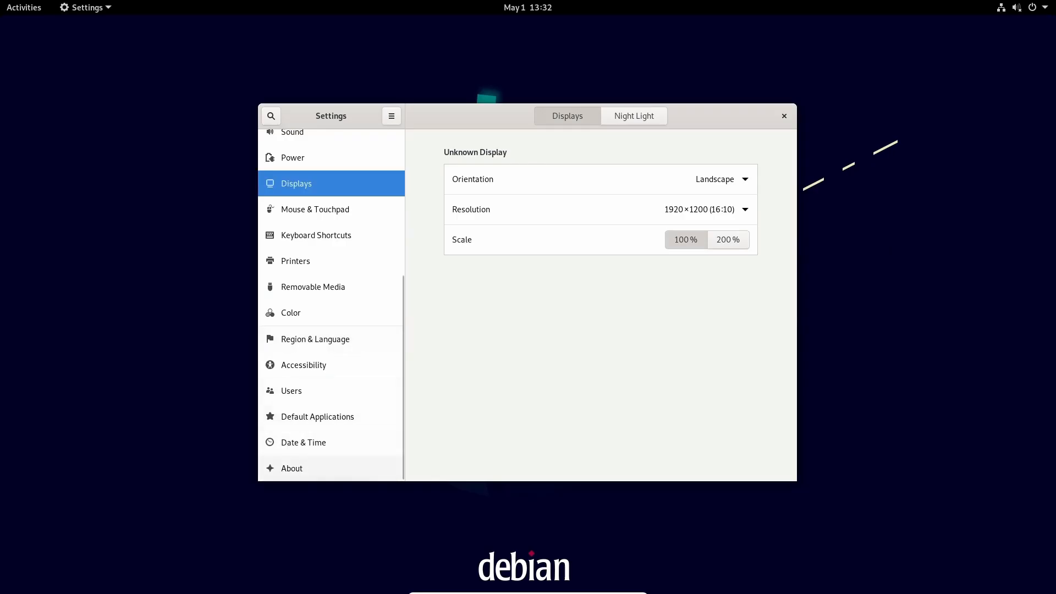
- Show the About page, then GNOME Software's Installed list with AisleRiot Solitaire, Calendar and Cheese
{"action": "left_click", "coordinate": [291, 469]}
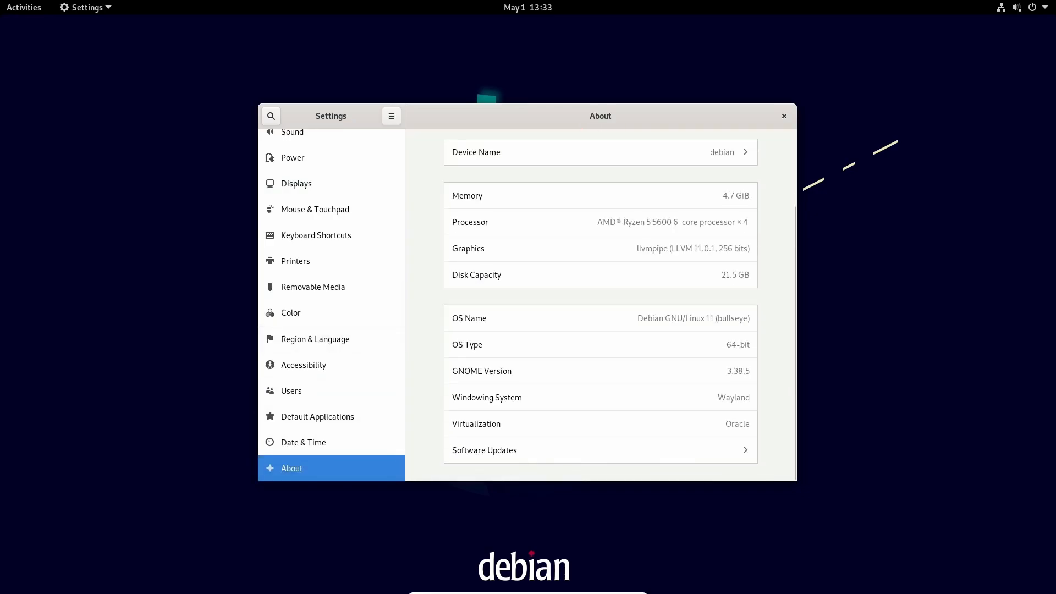
{"action": "double_click", "coordinate": [732, 397]}
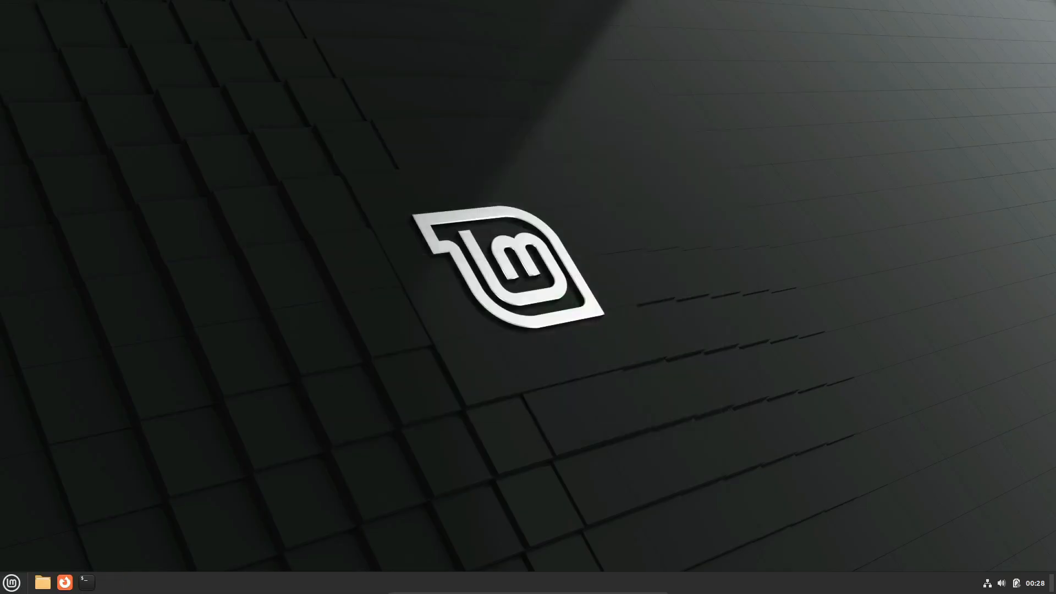
{"action": "left_click", "coordinate": [11, 583]}
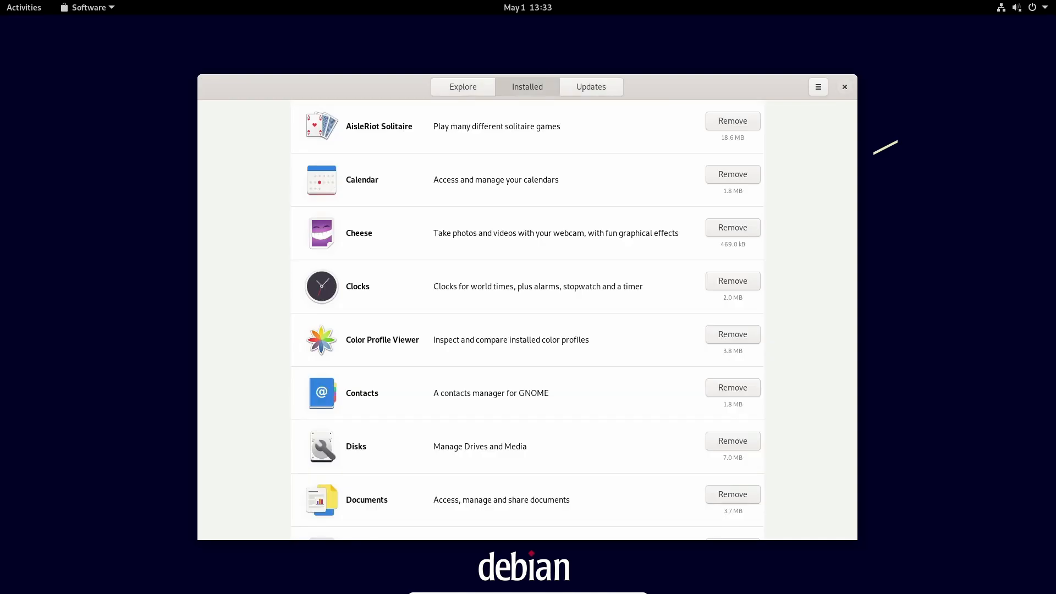
{"action": "scroll", "scroll_direction": "down", "scroll_amount": 3}
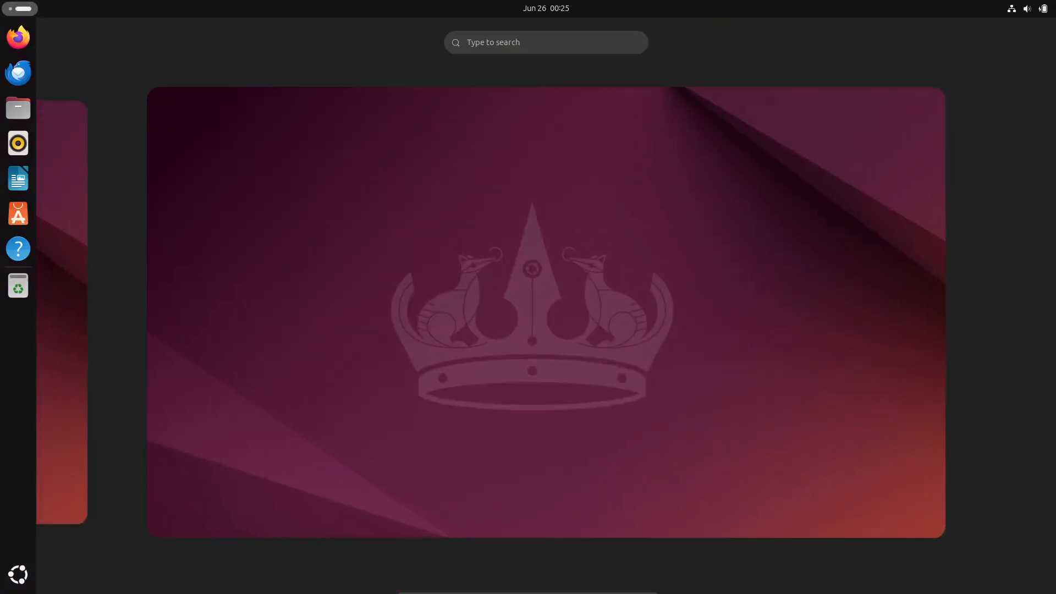
- Show the Ubuntu app grid, the Home folder in Files and a terminal's Ubuntu 24.04 summary
{"action": "left_click", "coordinate": [1044, 9]}
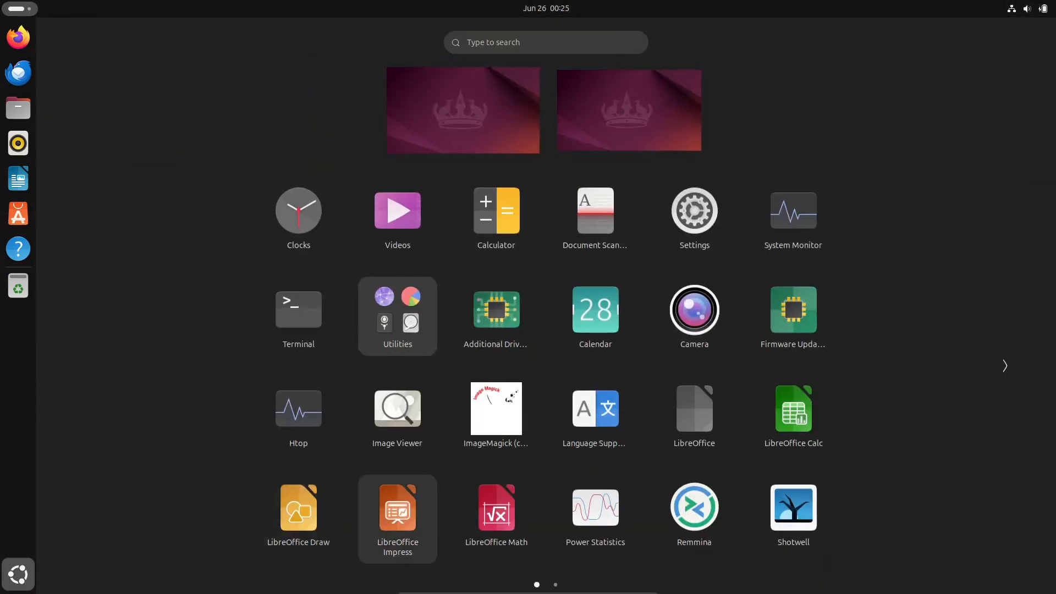
{"action": "left_click", "coordinate": [298, 309]}
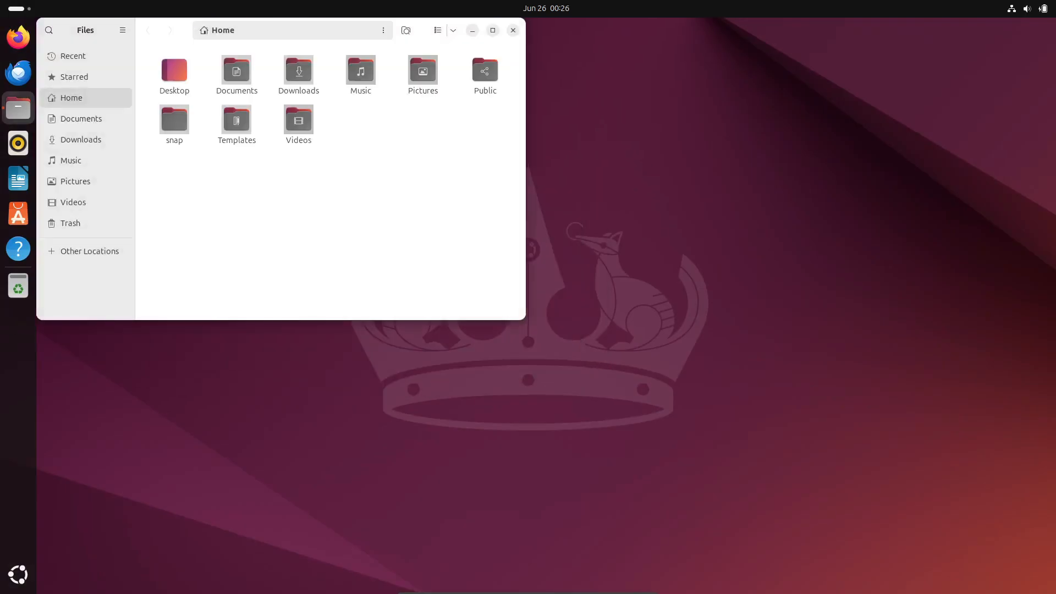
{"action": "left_click", "coordinate": [513, 31]}
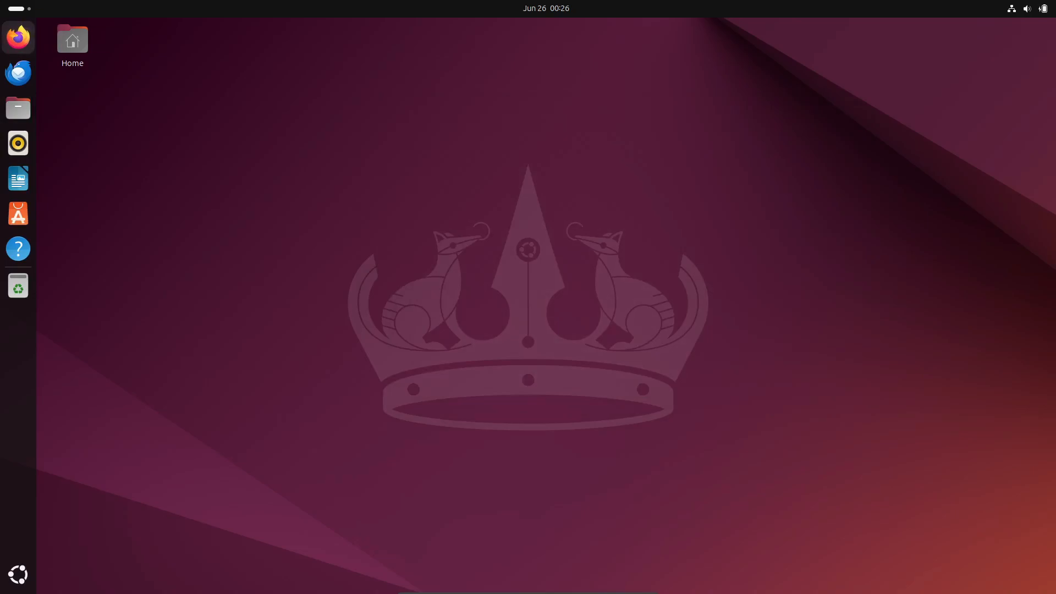
{"action": "left_click", "coordinate": [18, 38]}
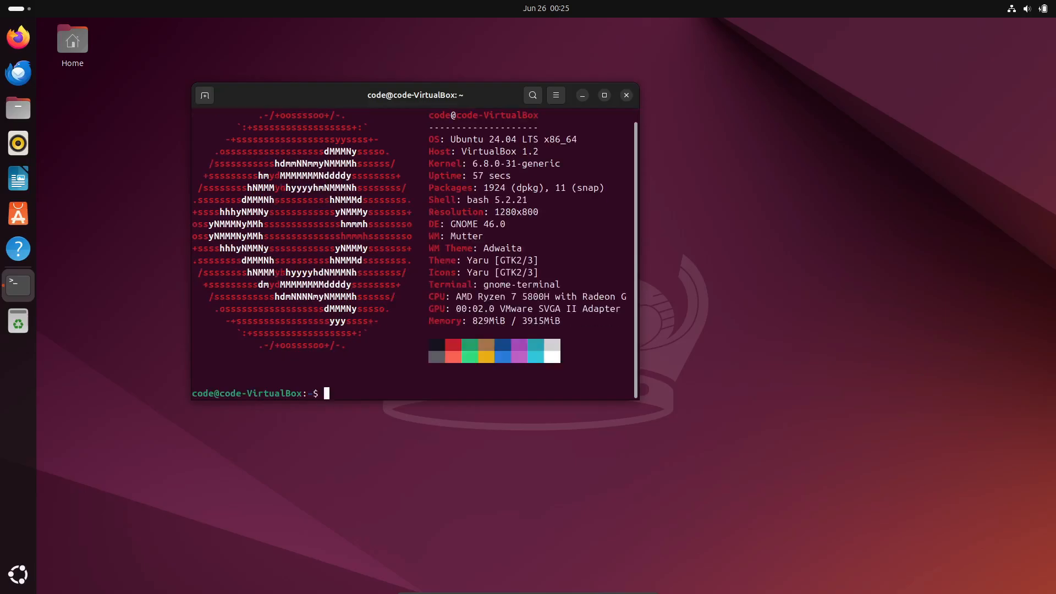
{"action": "left_click", "coordinate": [626, 95]}
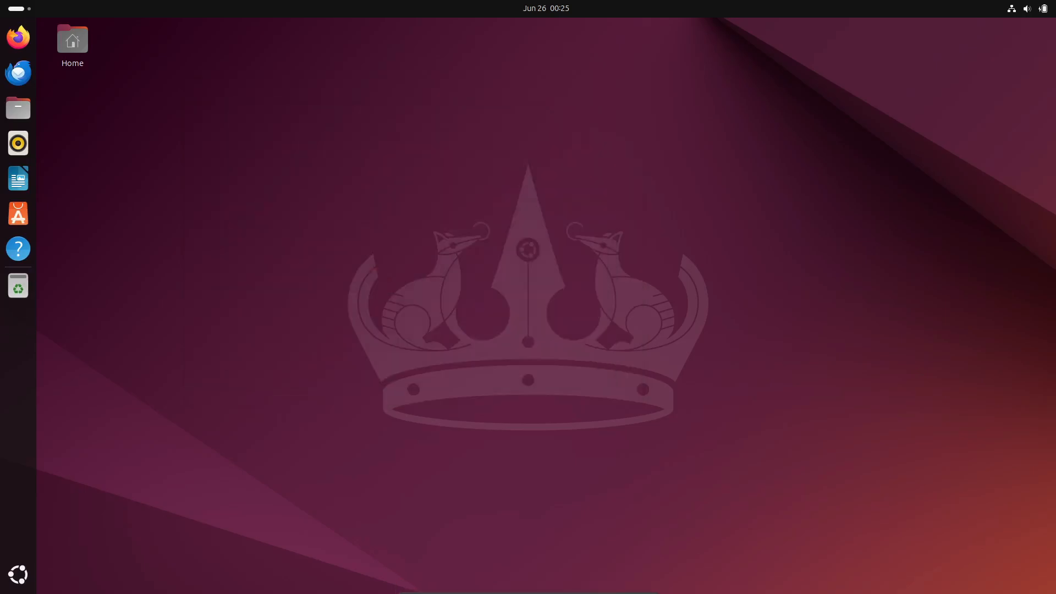
- Start a new Ethernet connection in the KDE connection editor, then reach Debian's Utilities folder
{"action": "left_click", "coordinate": [14, 571]}
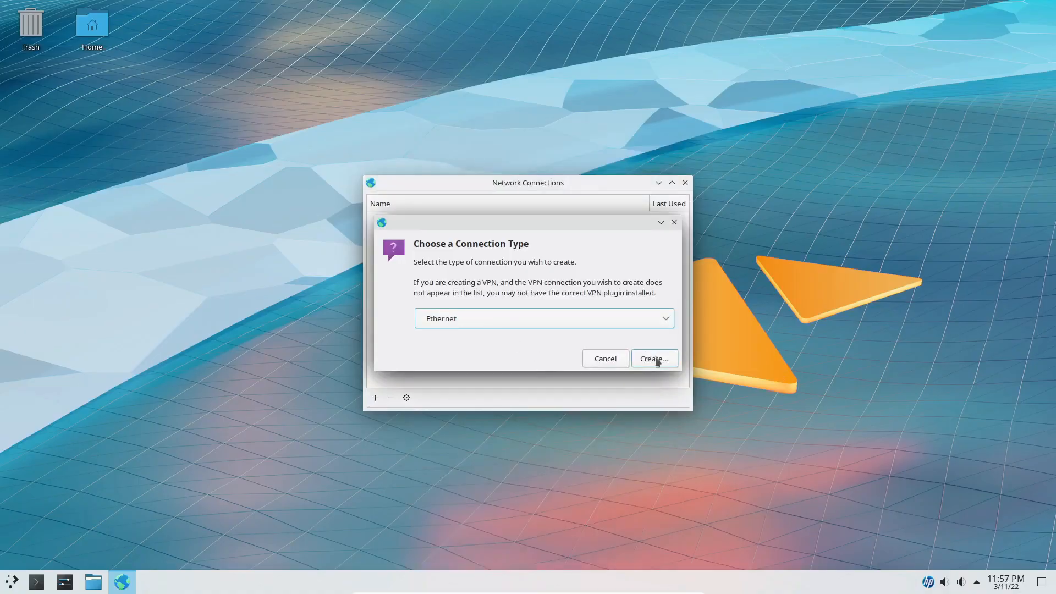
{"action": "left_click", "coordinate": [653, 358]}
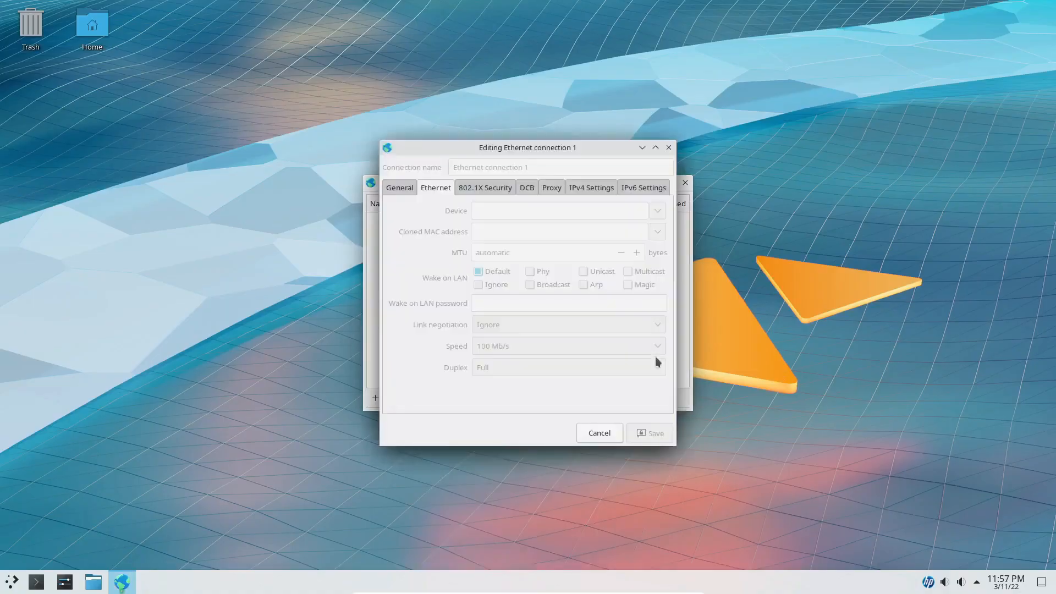
{"action": "left_click", "coordinate": [600, 433]}
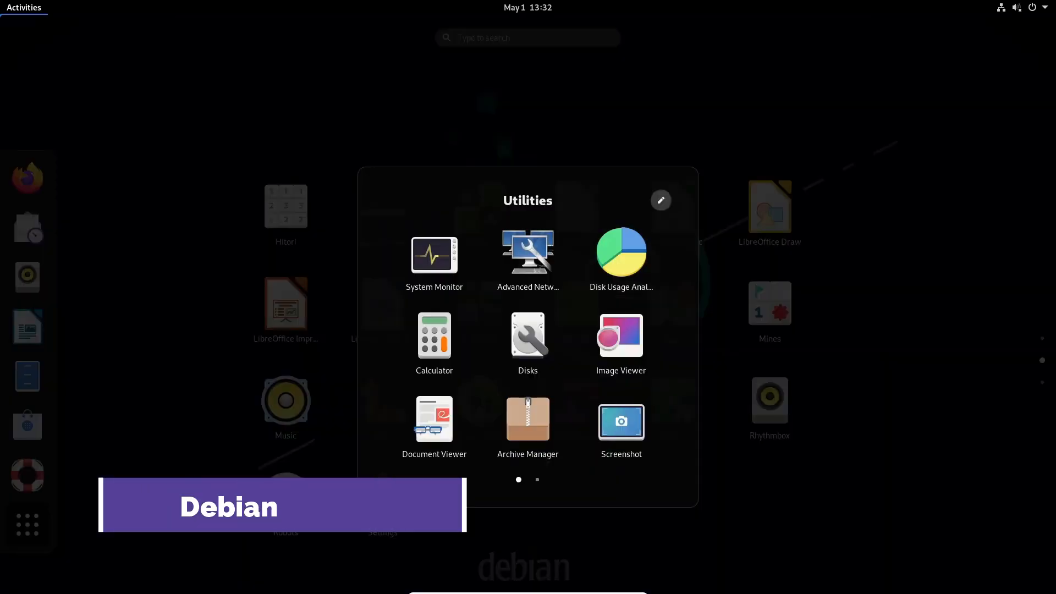
- Briefly run the resource monitor, then launch GNOME Settings from the app grid
{"action": "left_click", "coordinate": [434, 256]}
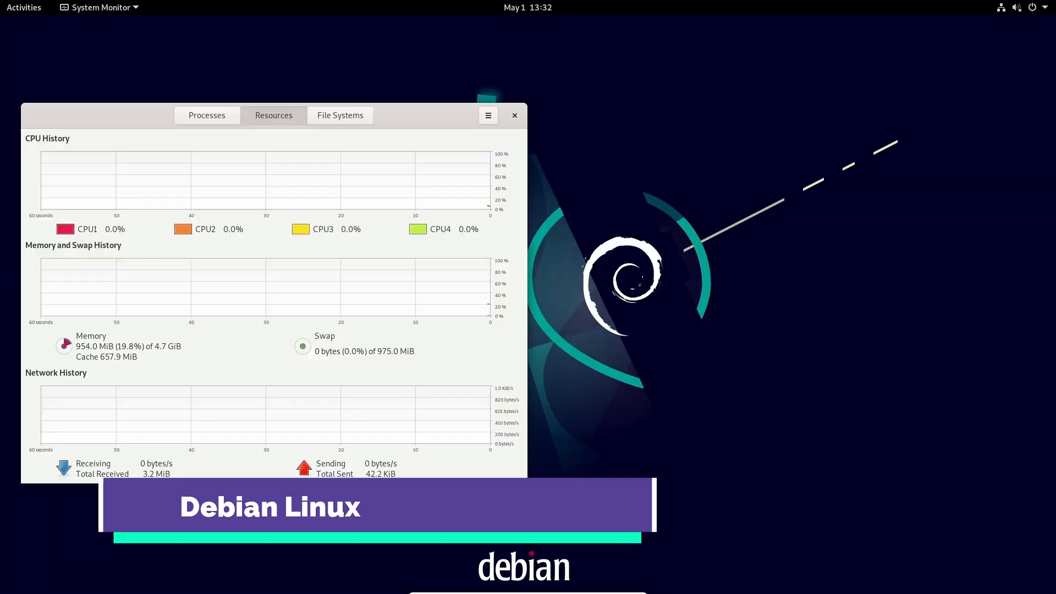
{"action": "left_click", "coordinate": [515, 116]}
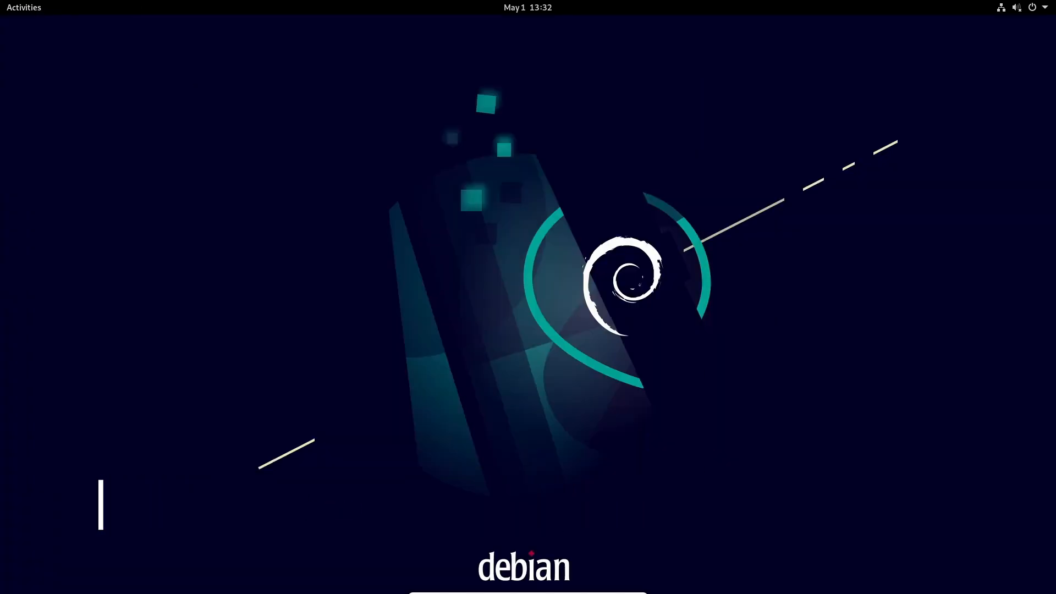
{"action": "left_click", "coordinate": [23, 6]}
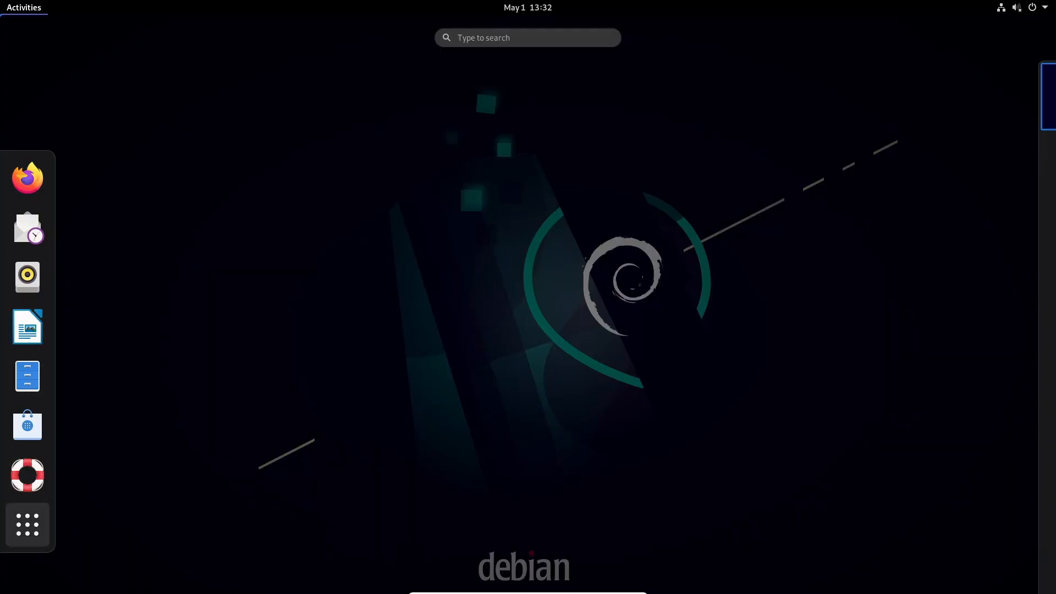
{"action": "left_click", "coordinate": [28, 524]}
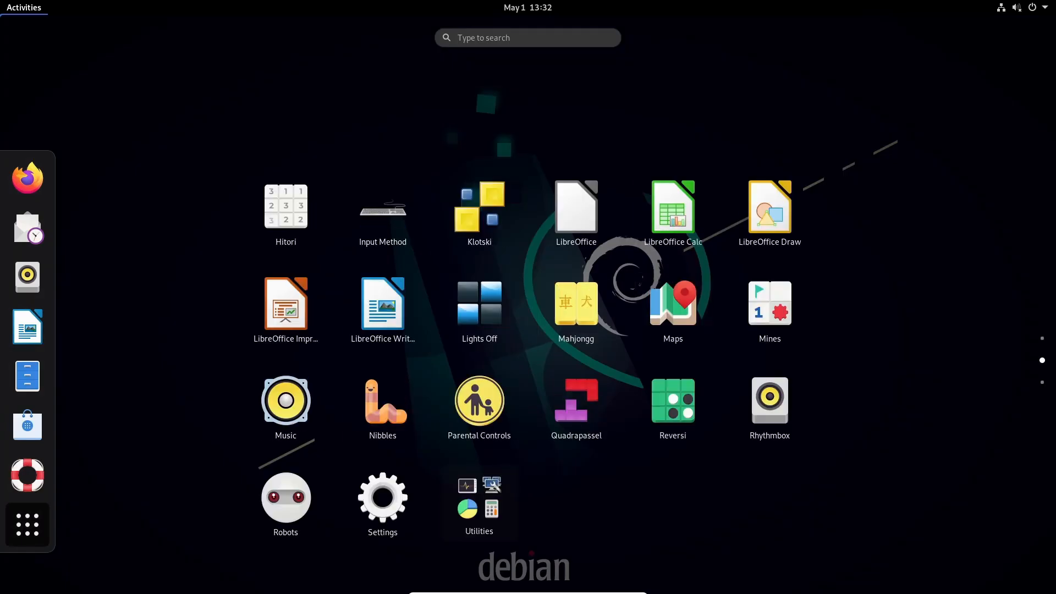
{"action": "left_click", "coordinate": [383, 497]}
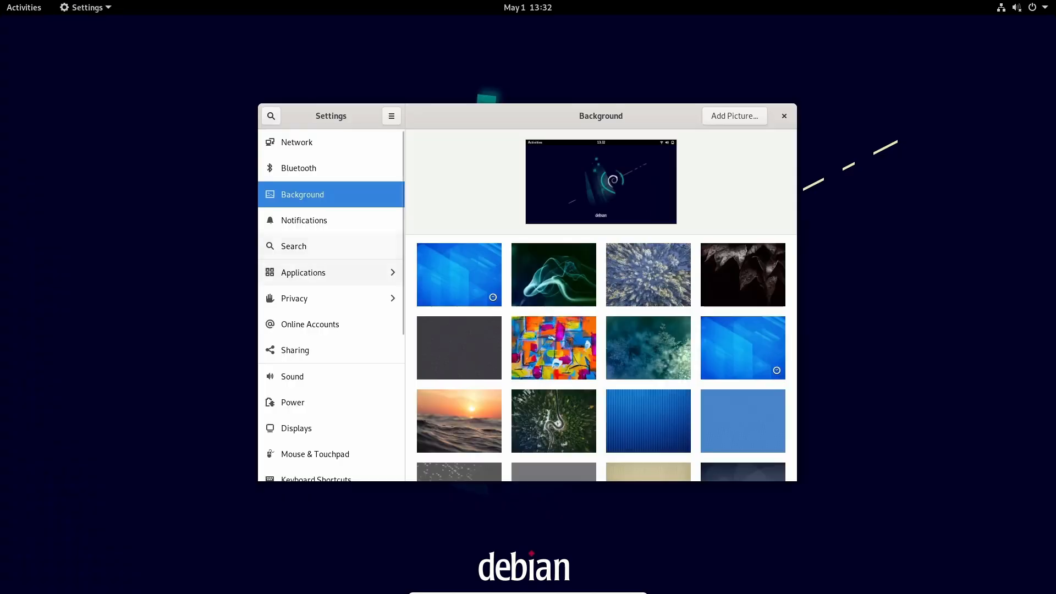
- Review the Displays and About pages (Debian 11, GNOME 3.38.5) and close Settings
{"action": "scroll", "scroll_direction": "down", "scroll_amount": 3}
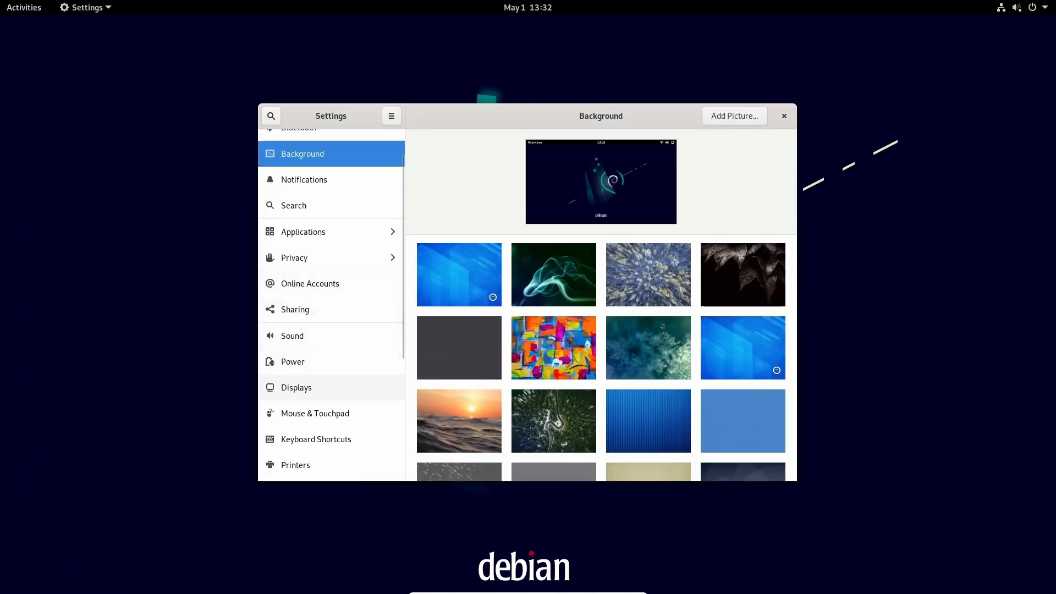
{"action": "left_click", "coordinate": [296, 387]}
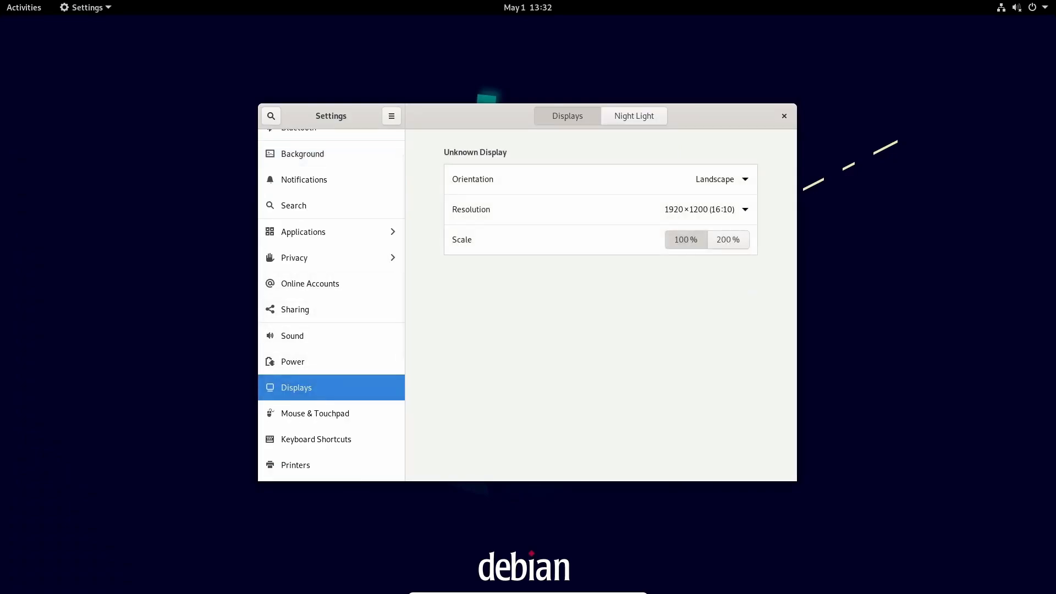
{"action": "left_click", "coordinate": [292, 468]}
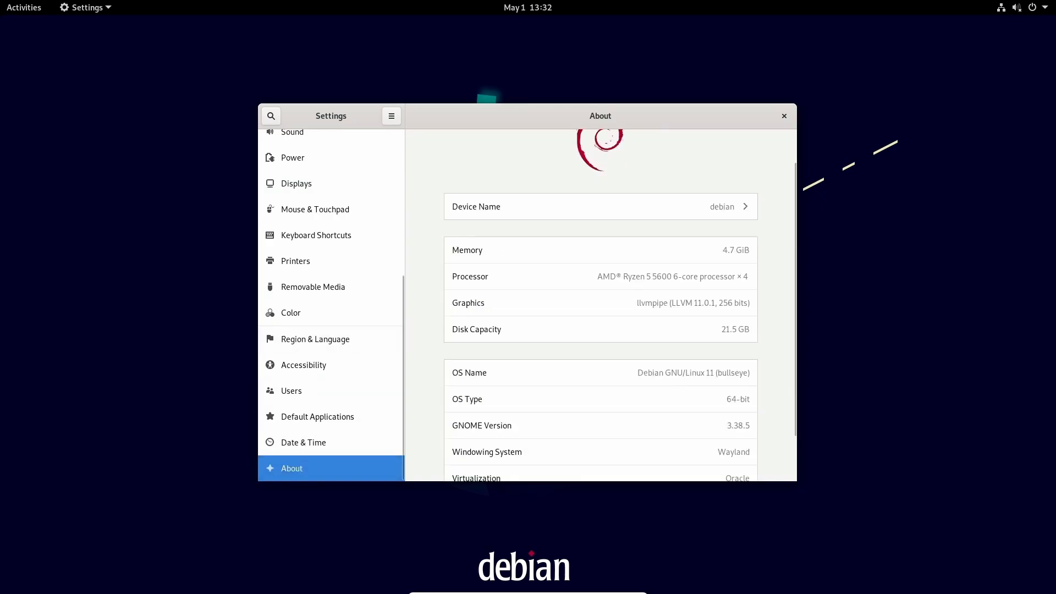
{"action": "scroll", "scroll_direction": "down", "scroll_amount": 3}
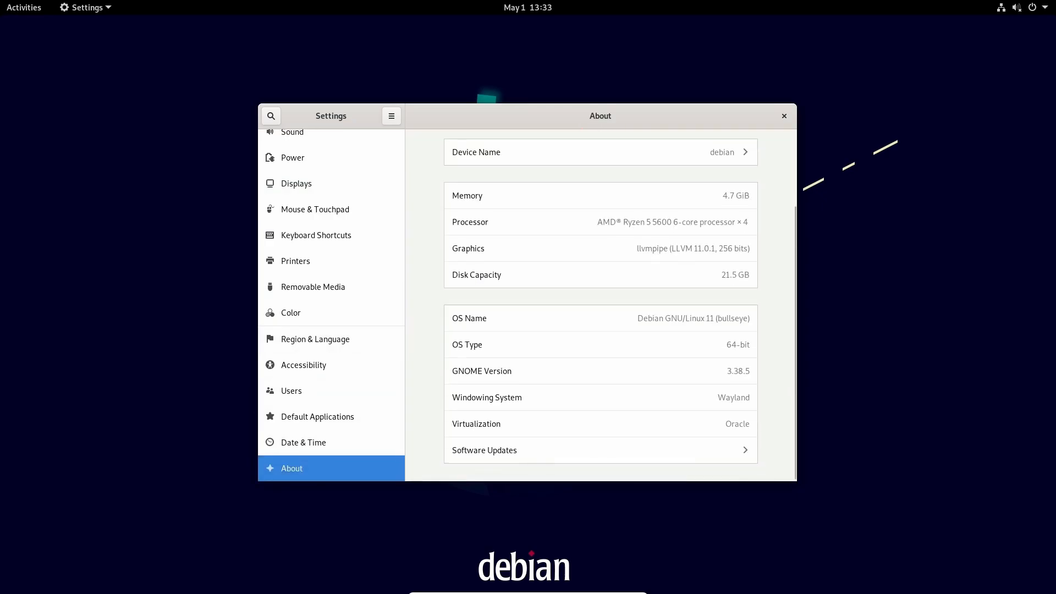
{"action": "double_click", "coordinate": [731, 397]}
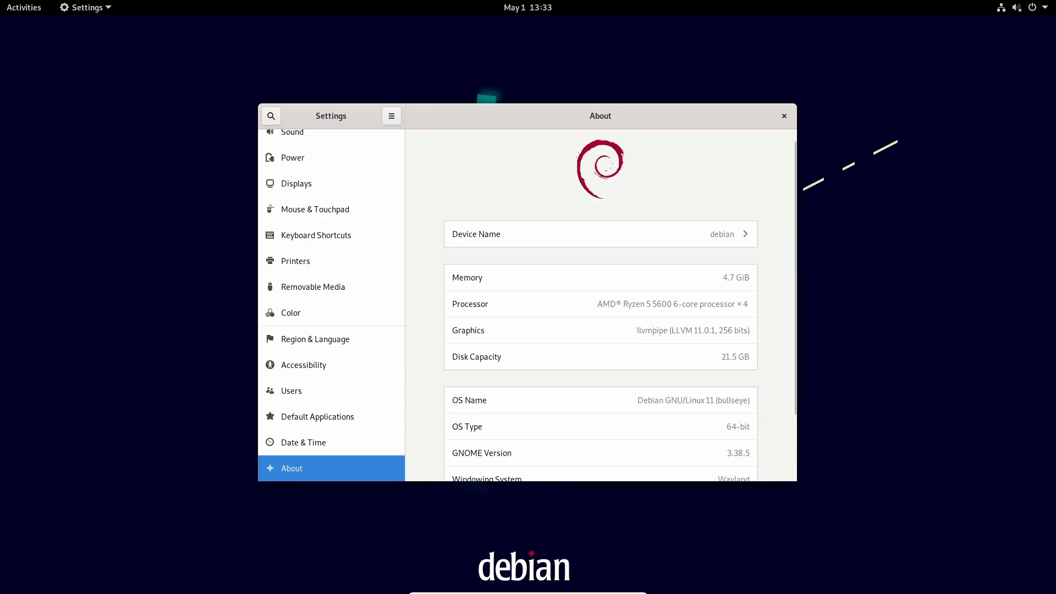
{"action": "left_click", "coordinate": [784, 117]}
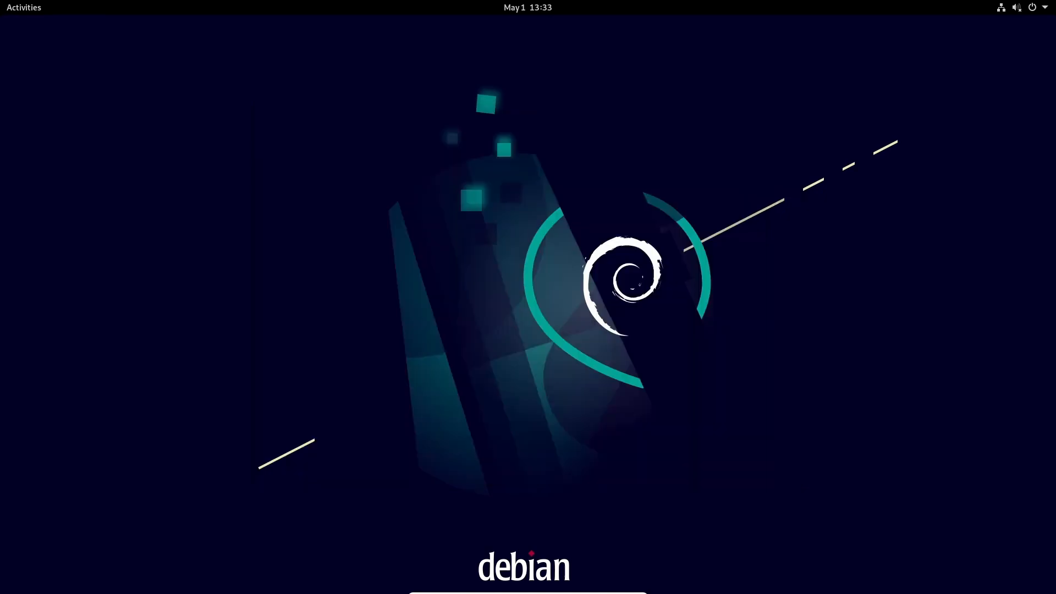
- Browse GNOME Software's tabs, then show 2048's Notifications toggle in the Applications settings
{"action": "left_click", "coordinate": [23, 6]}
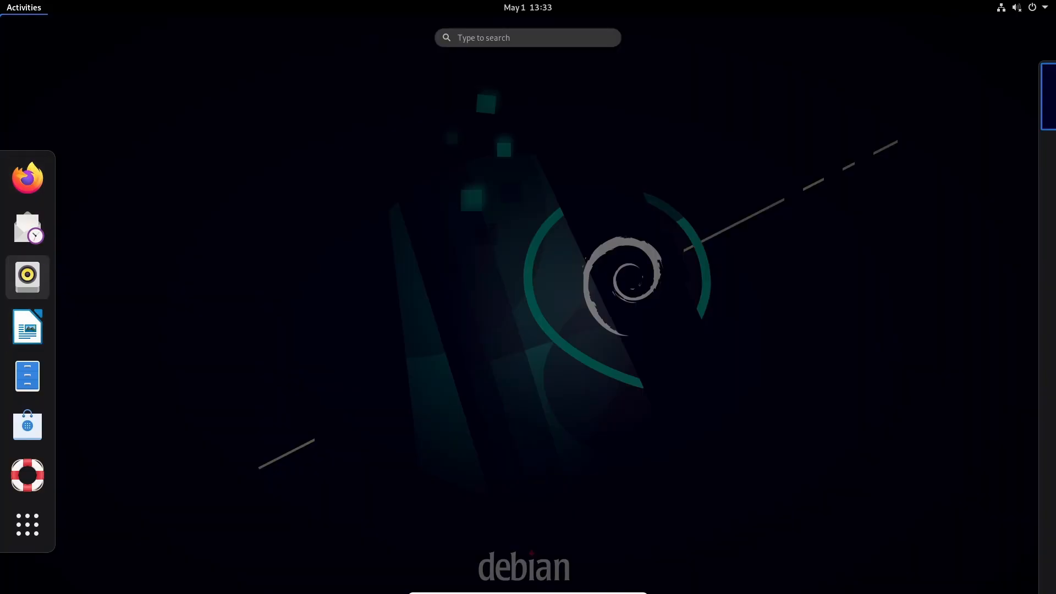
{"action": "left_click", "coordinate": [27, 427]}
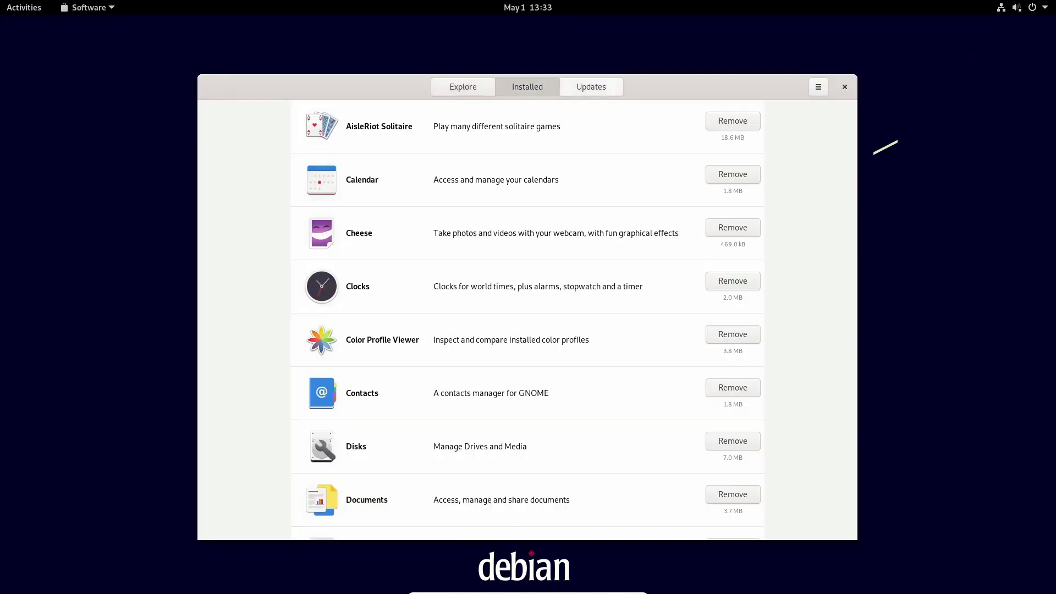
{"action": "left_click", "coordinate": [462, 85]}
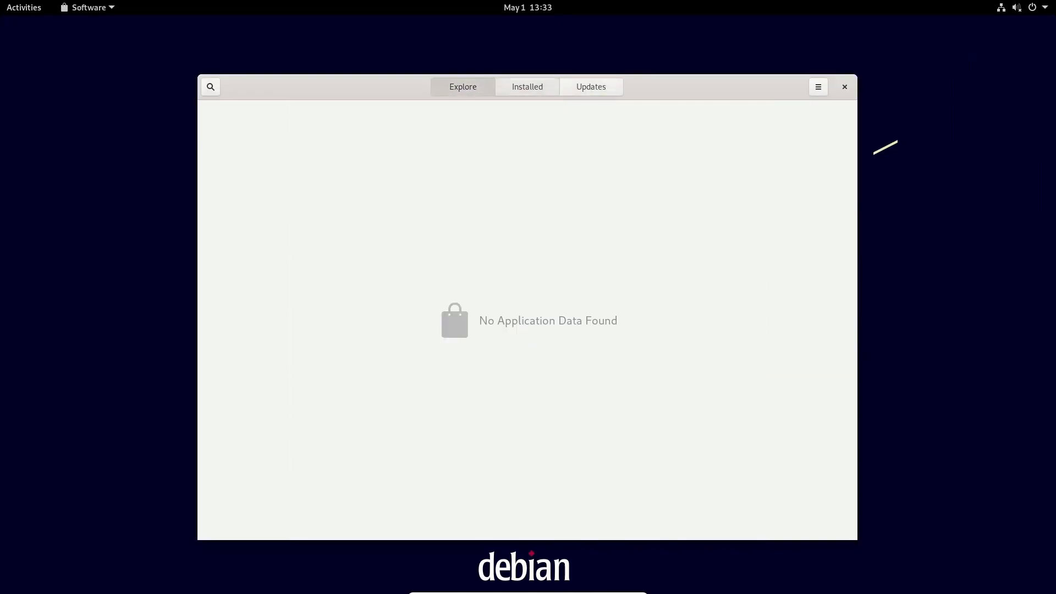
{"action": "left_click", "coordinate": [527, 86]}
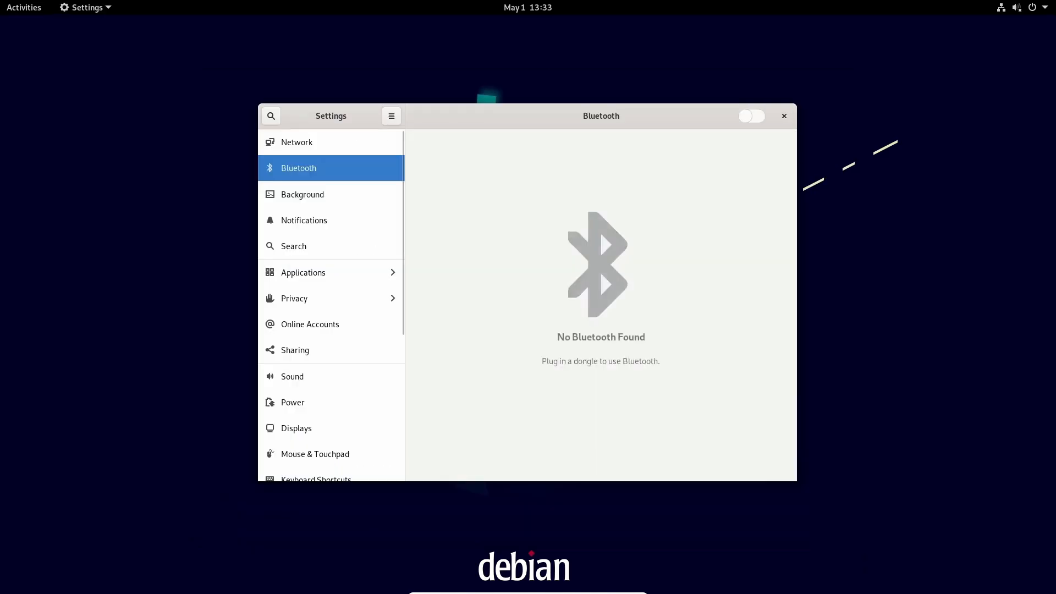
{"action": "left_click", "coordinate": [297, 142]}
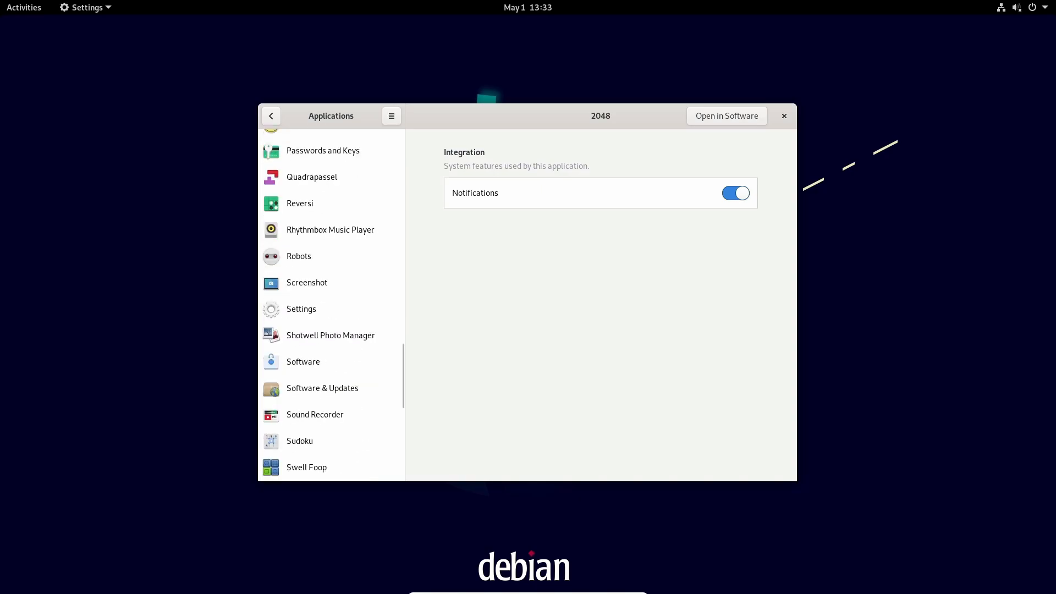
{"action": "left_click", "coordinate": [271, 116]}
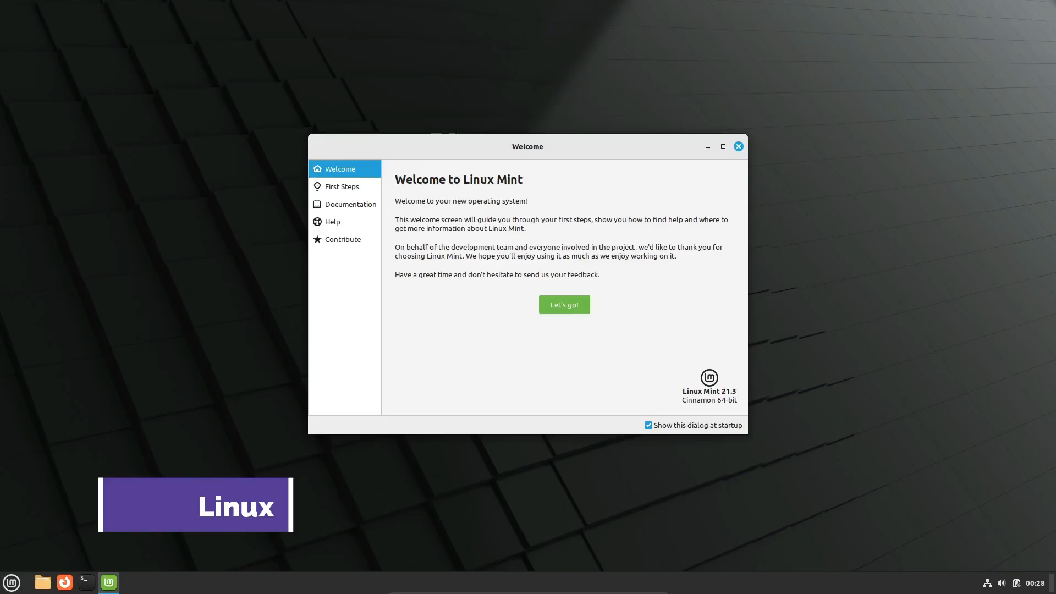
- Close the Mint welcome screen, check Update Manager, and run neofetch showing Mint 21.3, Cinnamon 6.0.4
{"action": "left_click", "coordinate": [11, 583]}
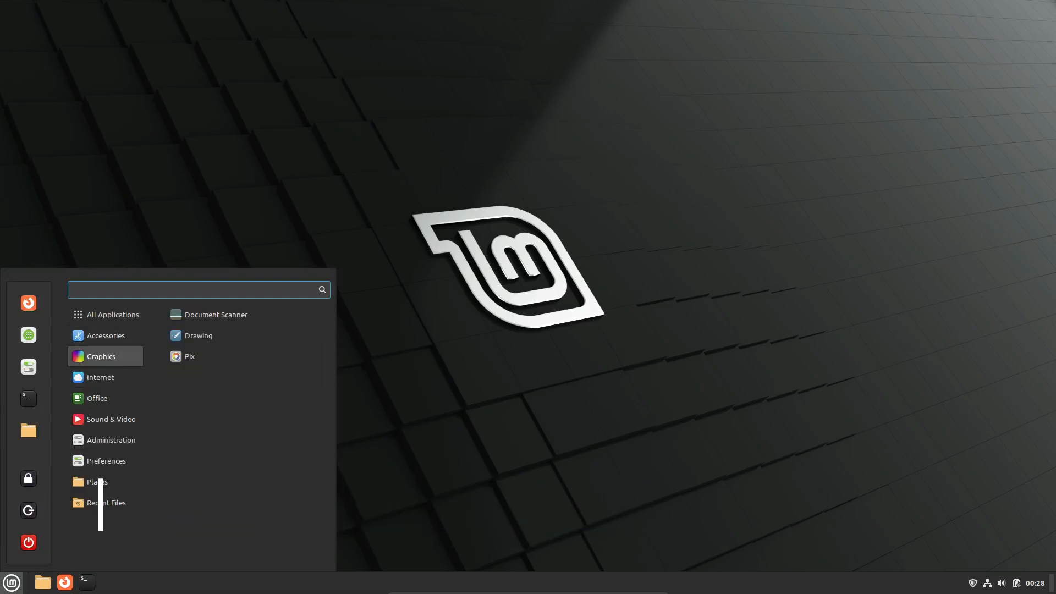
{"action": "left_click", "coordinate": [106, 461]}
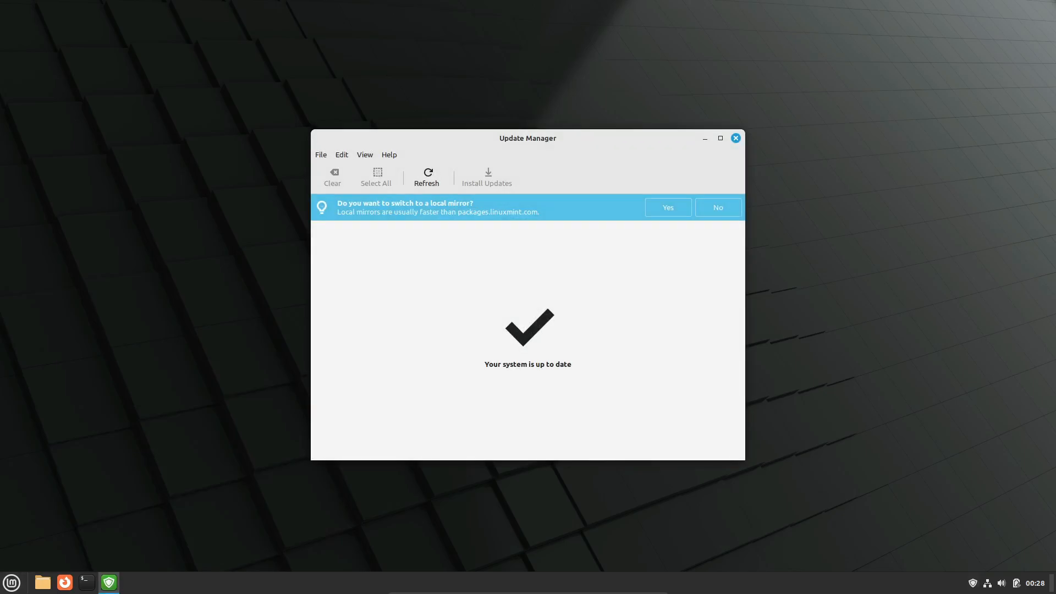
{"action": "left_click", "coordinate": [734, 137]}
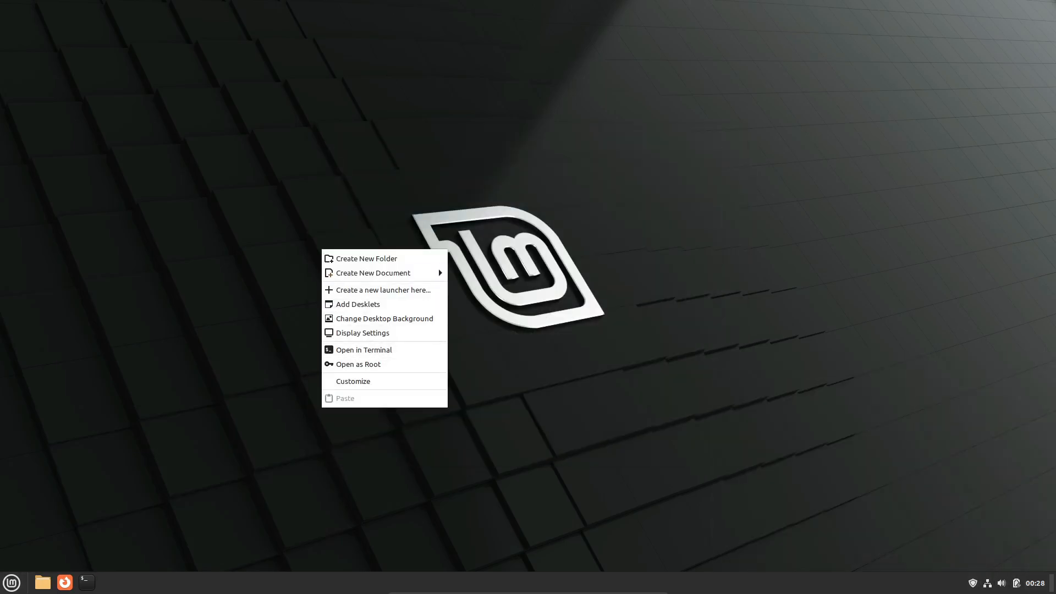
{"action": "left_click", "coordinate": [363, 349]}
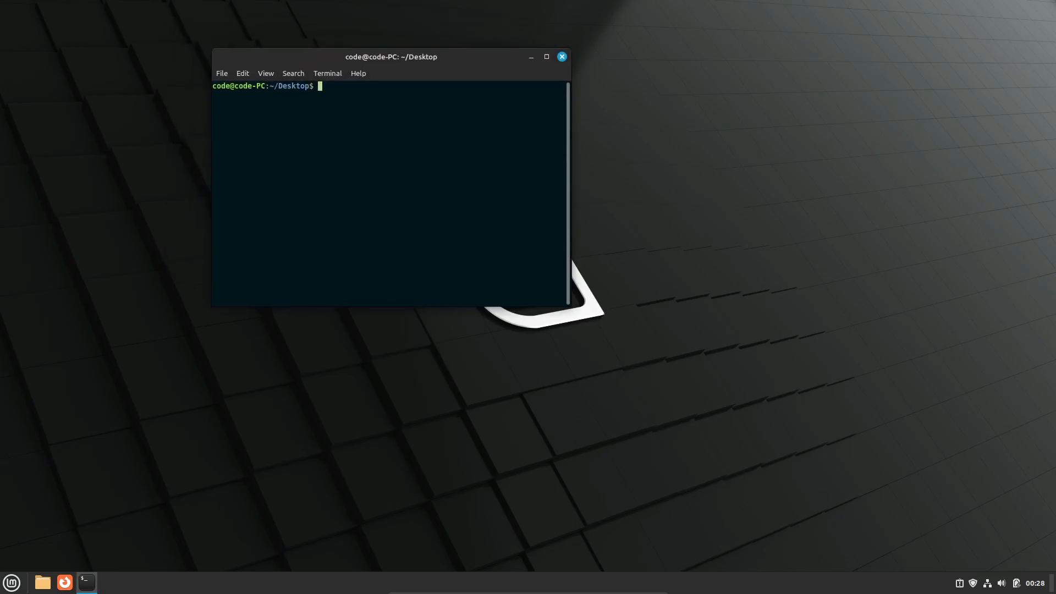
{"action": "type", "text": "neofetch"}
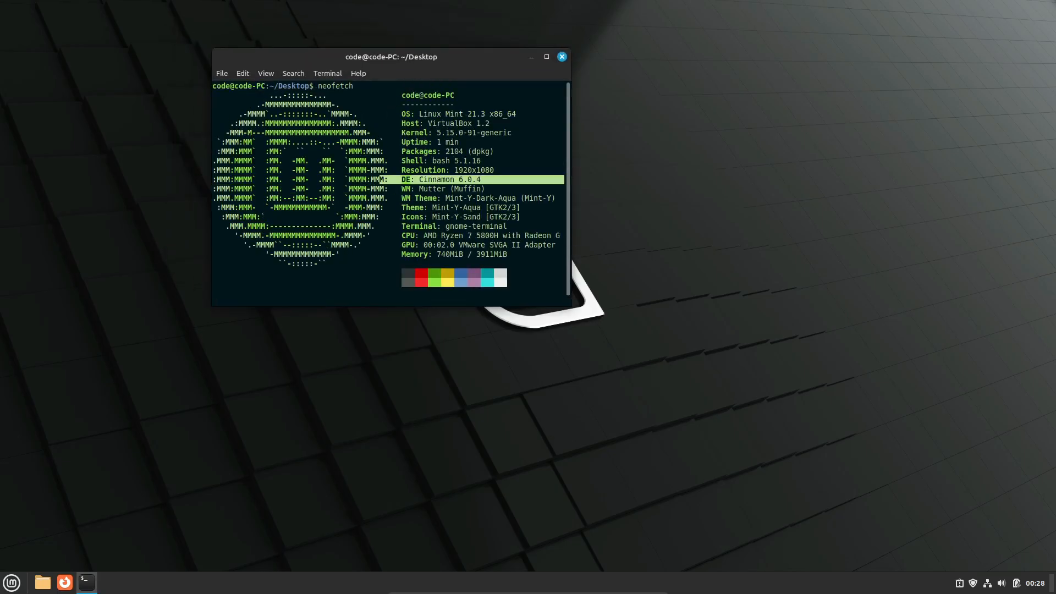
{"action": "left_click", "coordinate": [561, 57]}
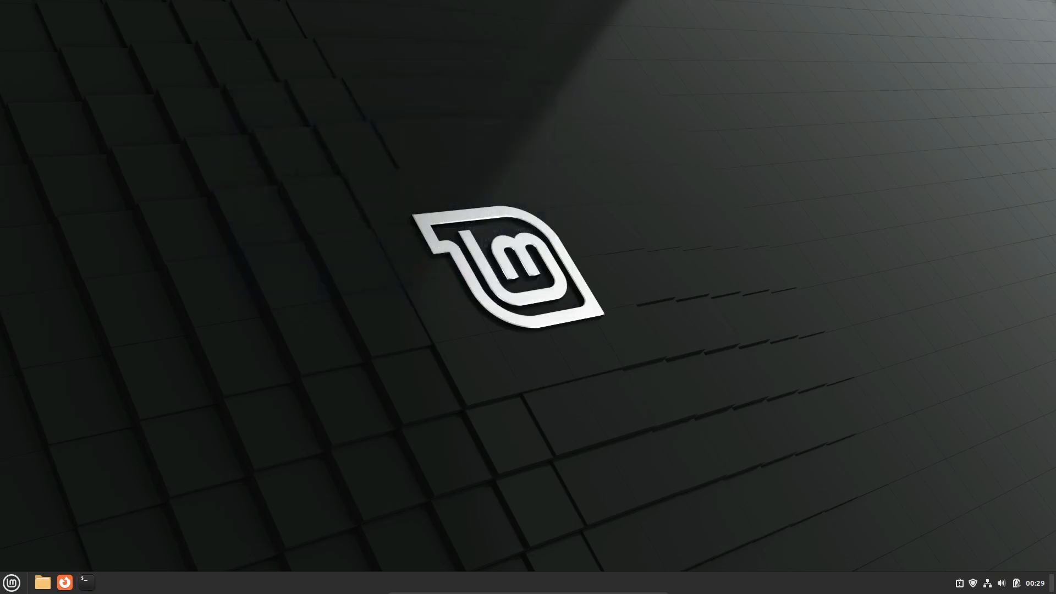
- Browse the Documents folder and Recent files in Nemo, then close it
{"action": "left_click", "coordinate": [42, 583]}
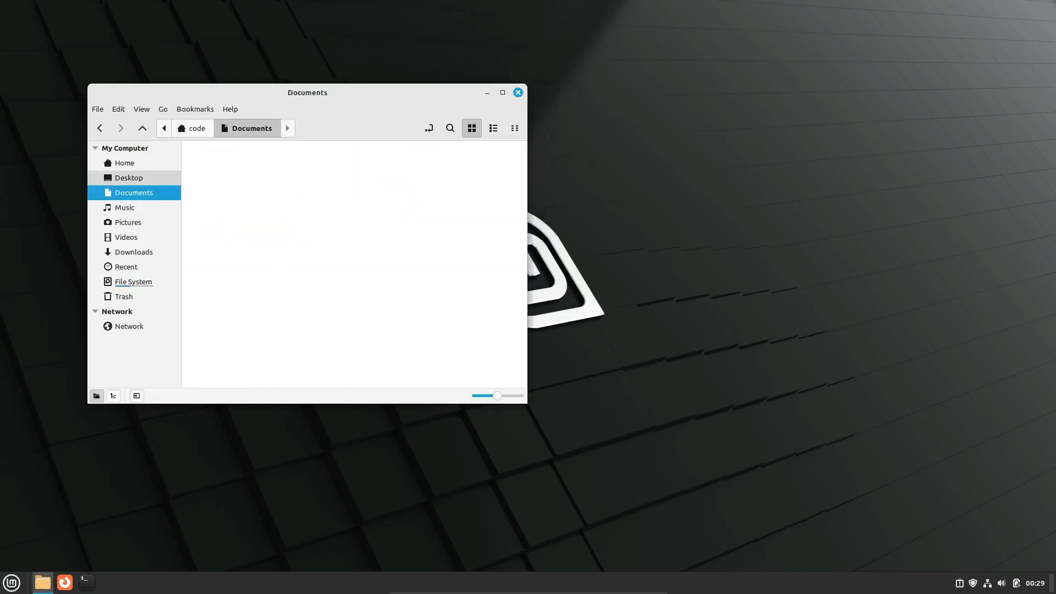
{"action": "left_click", "coordinate": [126, 266]}
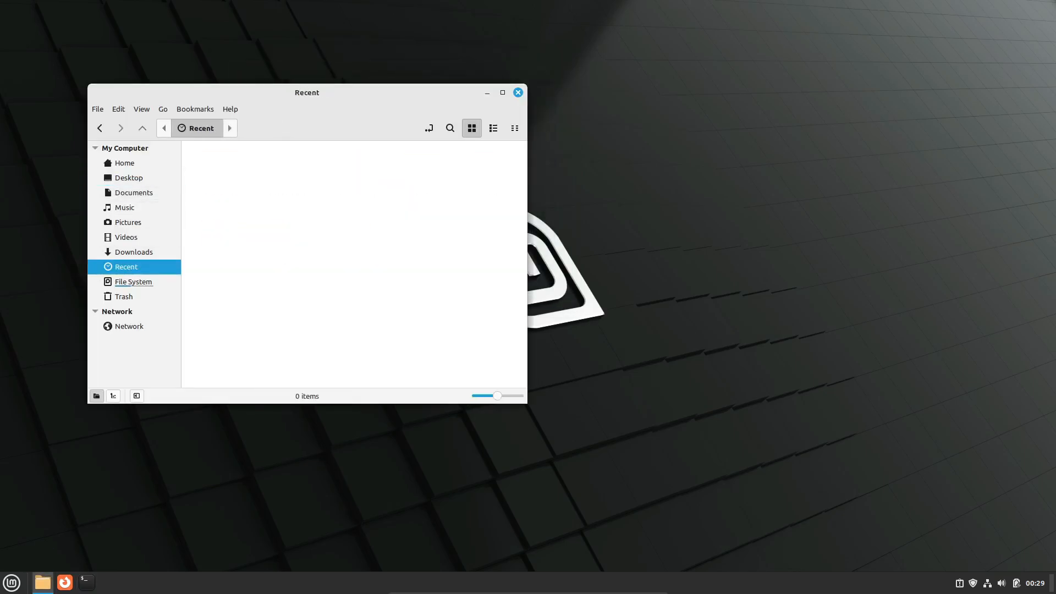
{"action": "left_click", "coordinate": [517, 92]}
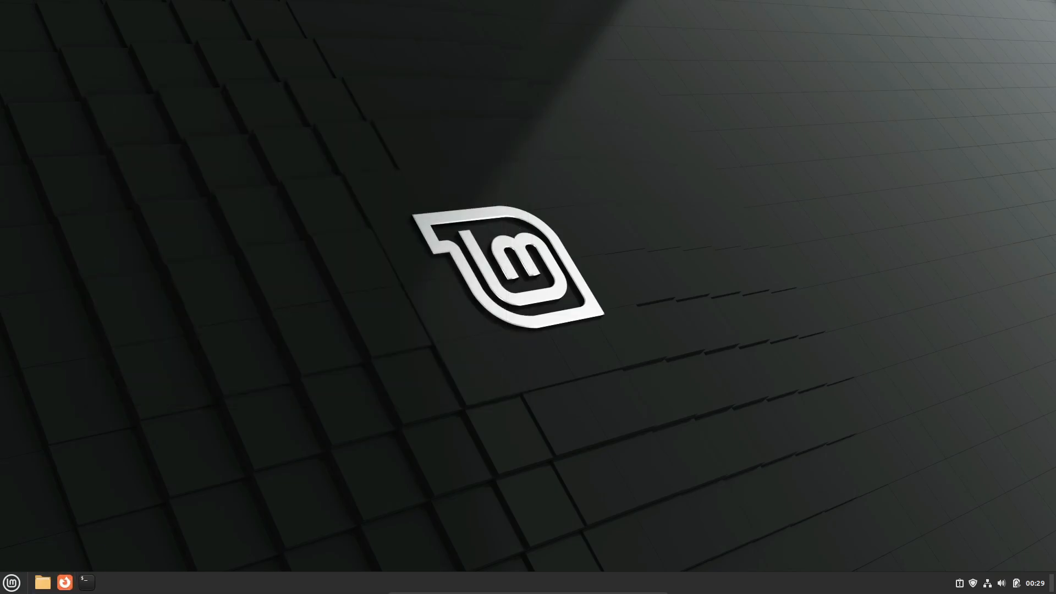
- Launch the LibreOffice Start Center from the Cinnamon menu and close it again
{"action": "left_click", "coordinate": [65, 583]}
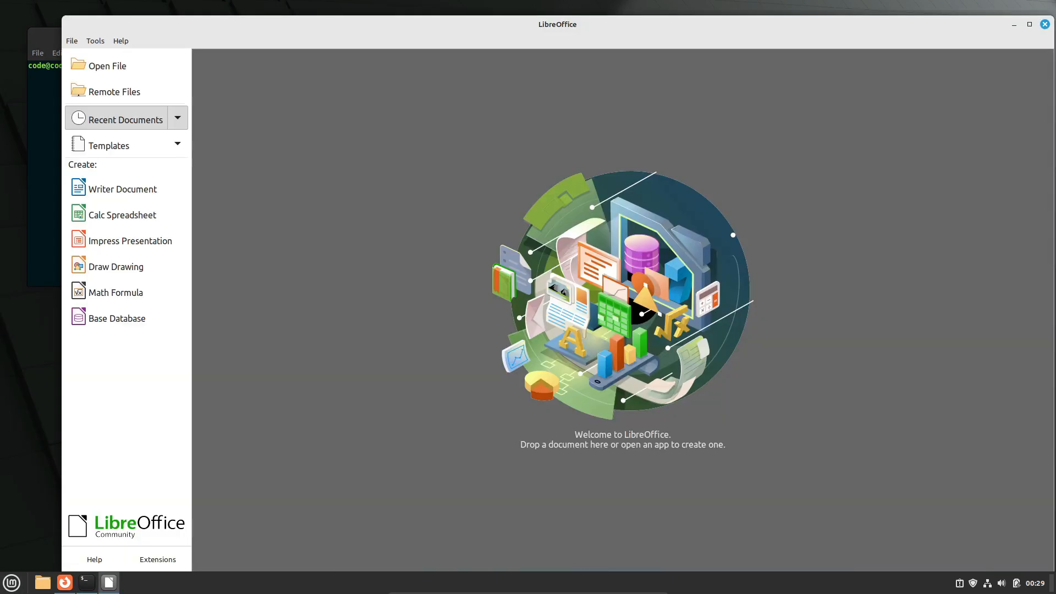
{"action": "left_click", "coordinate": [122, 190]}
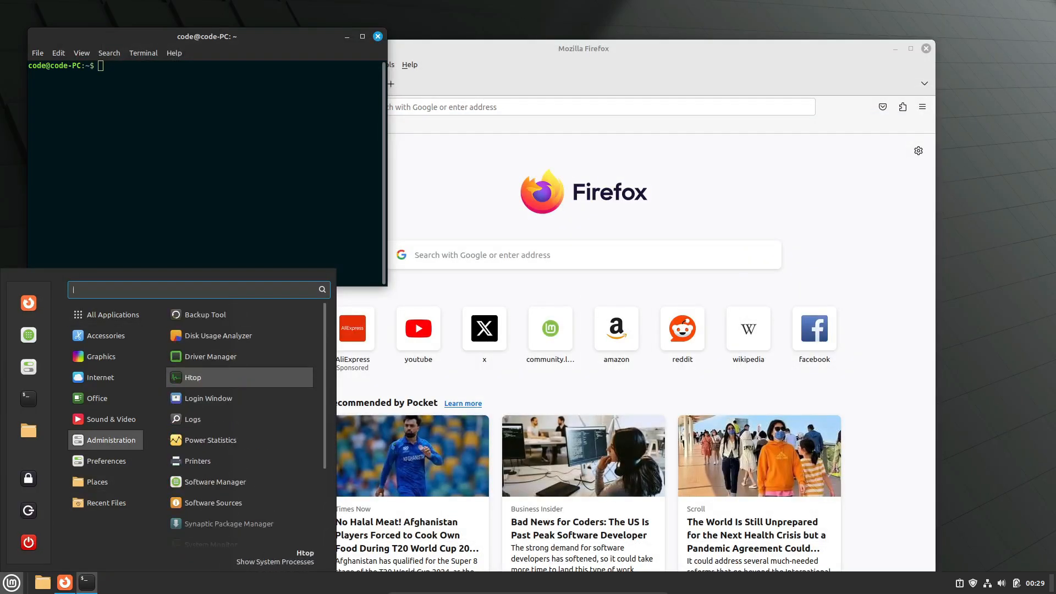
- Run Htop briefly, then list the Preferences applications in the Cinnamon menu
{"action": "left_click", "coordinate": [193, 377]}
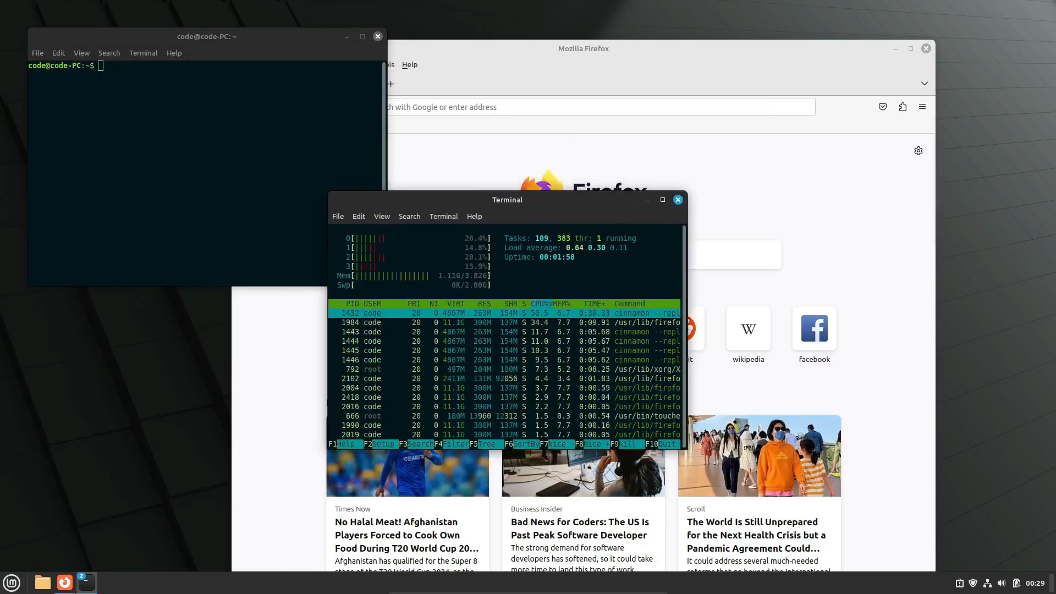
{"action": "left_click", "coordinate": [678, 199]}
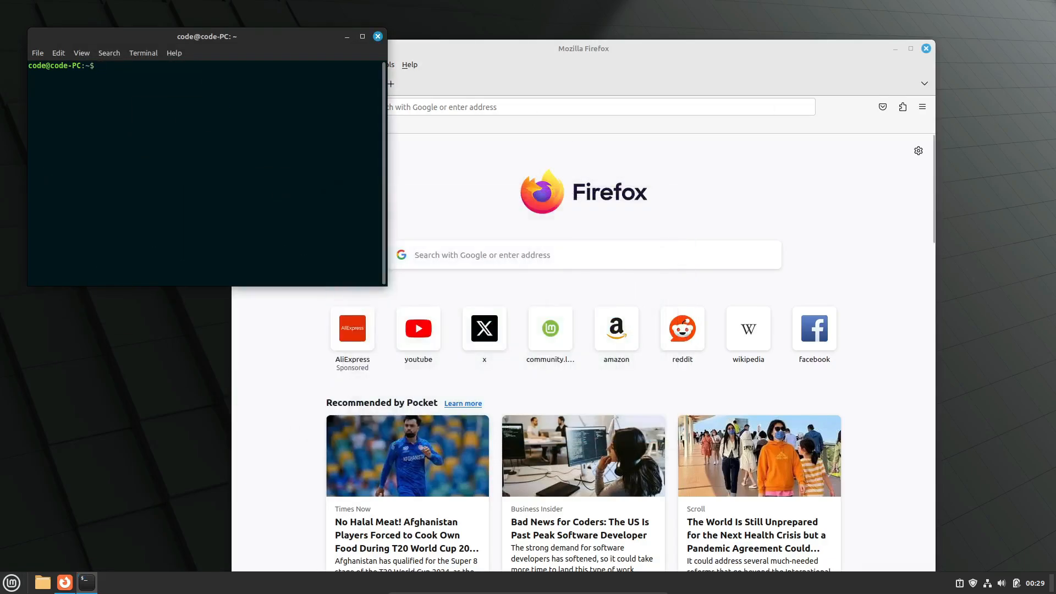
{"action": "left_click", "coordinate": [11, 583]}
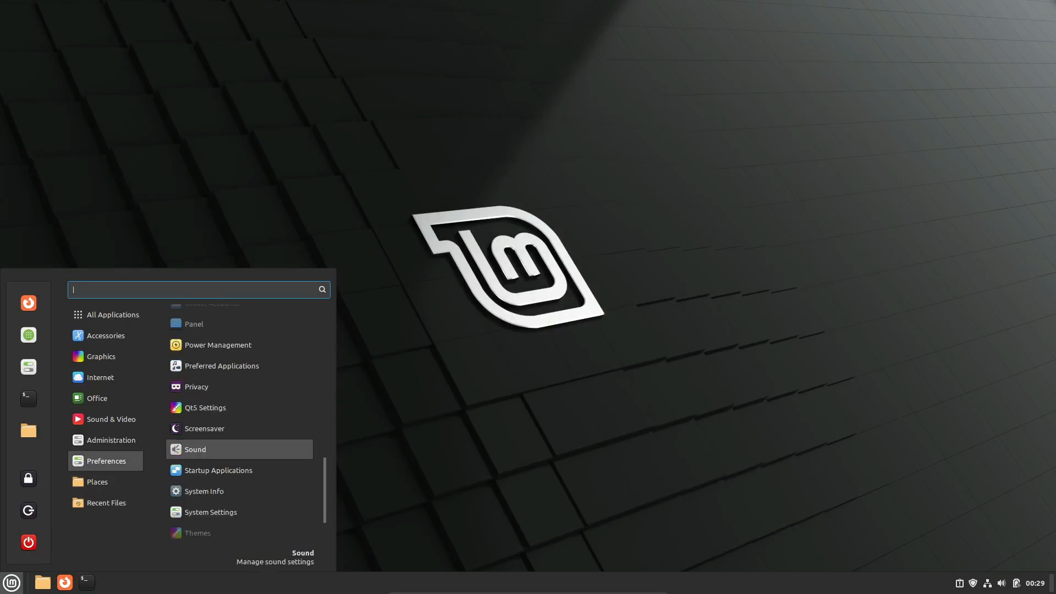
{"action": "left_click", "coordinate": [204, 491]}
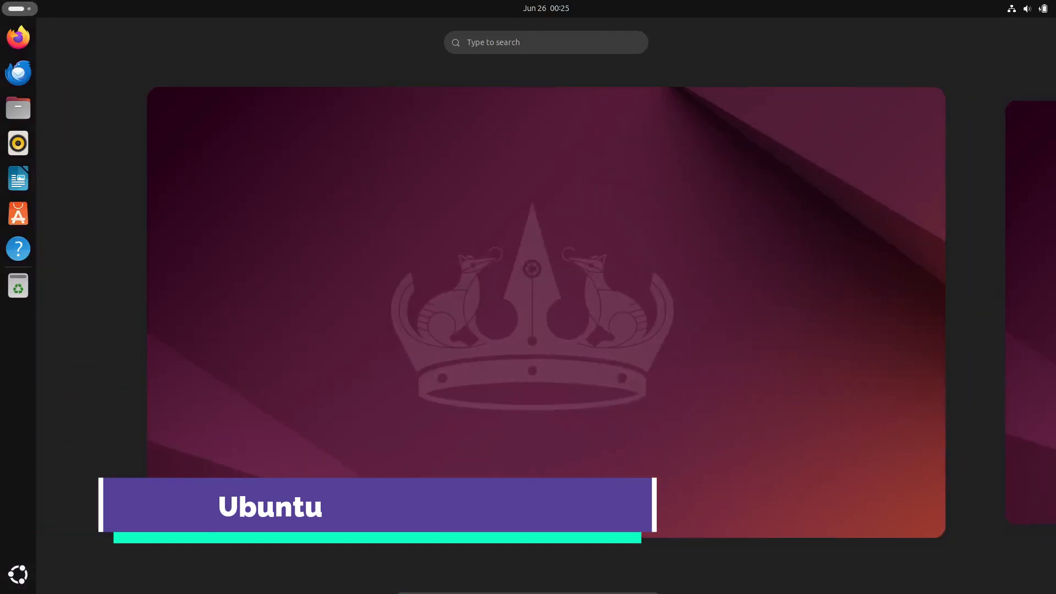
- Show neofetch's Ubuntu 24.04 info, the Home folder and a blank Firefox tab, then the app grid
{"action": "left_click", "coordinate": [1027, 9]}
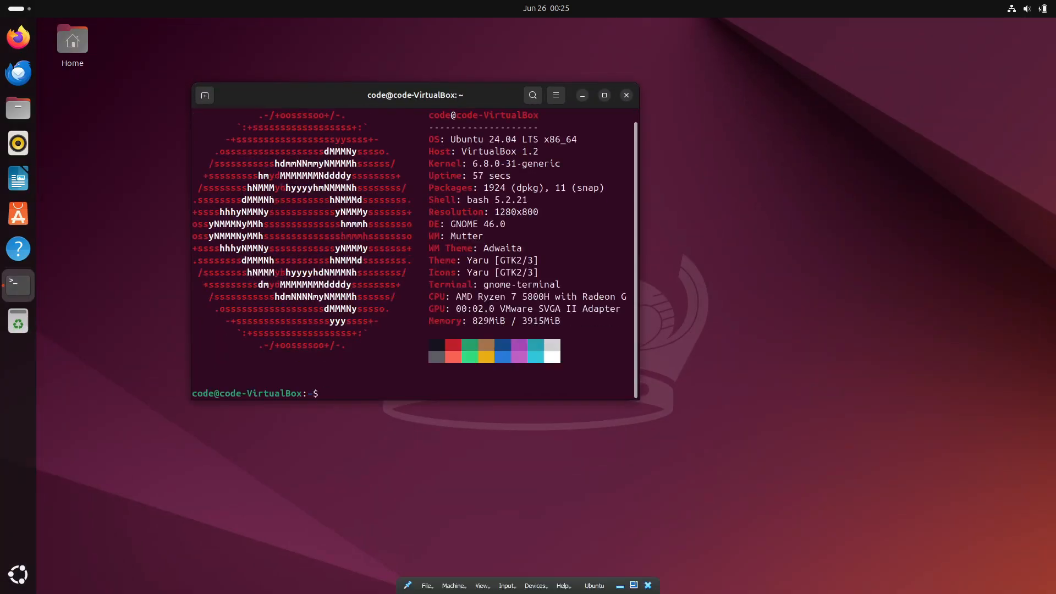
{"action": "left_click", "coordinate": [626, 94]}
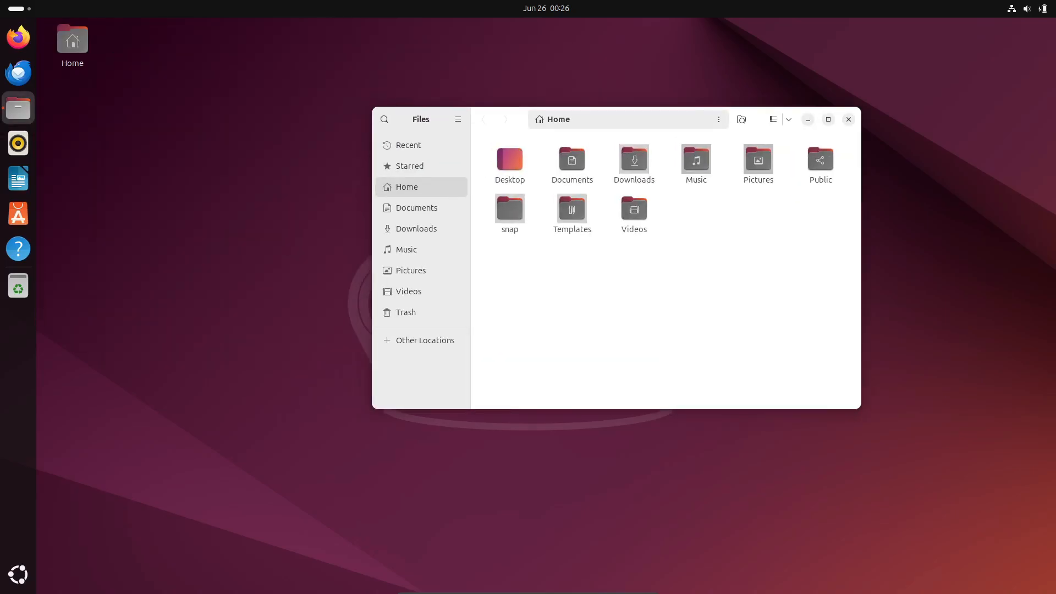
{"action": "left_click", "coordinate": [847, 118]}
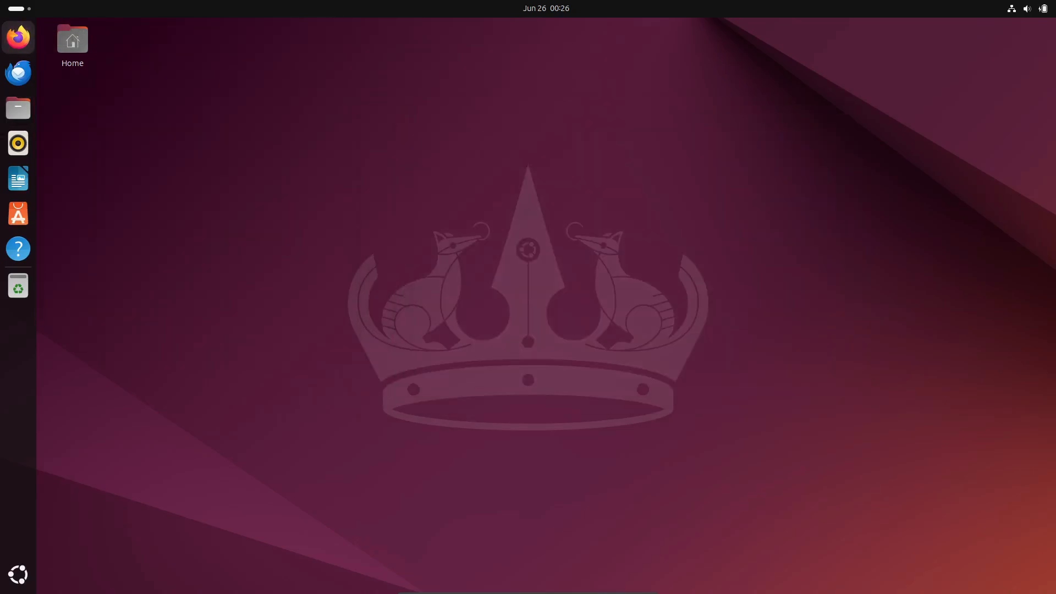
{"action": "left_click", "coordinate": [18, 37]}
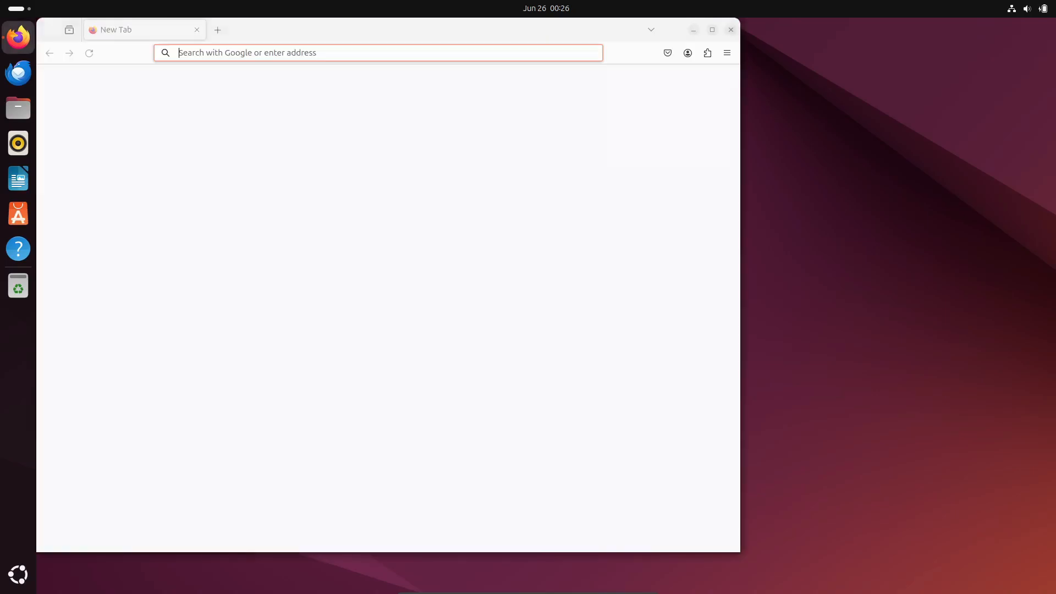
{"action": "left_click", "coordinate": [726, 53]}
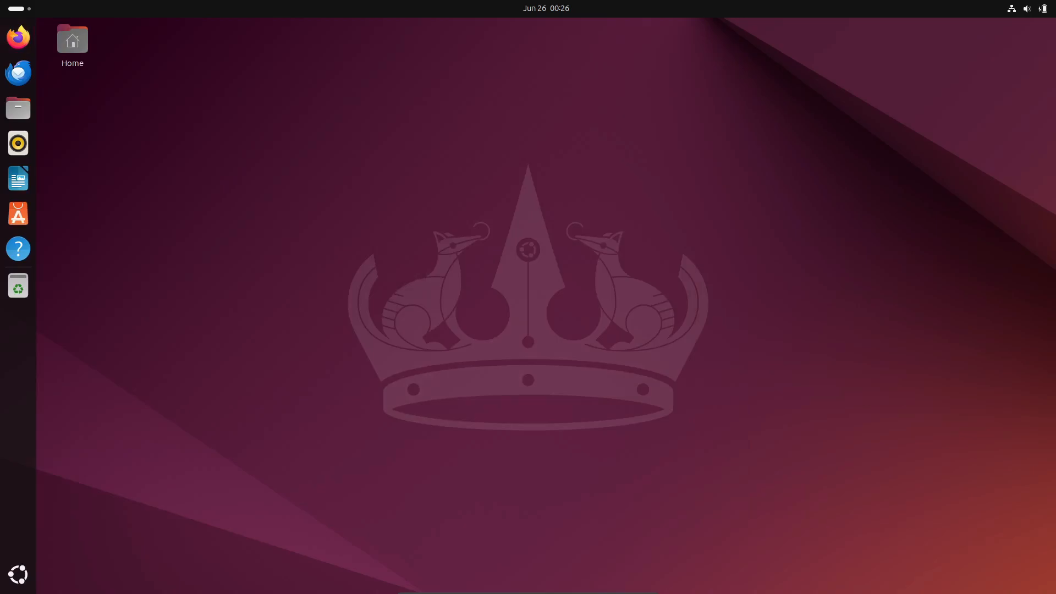
{"action": "left_click", "coordinate": [17, 574]}
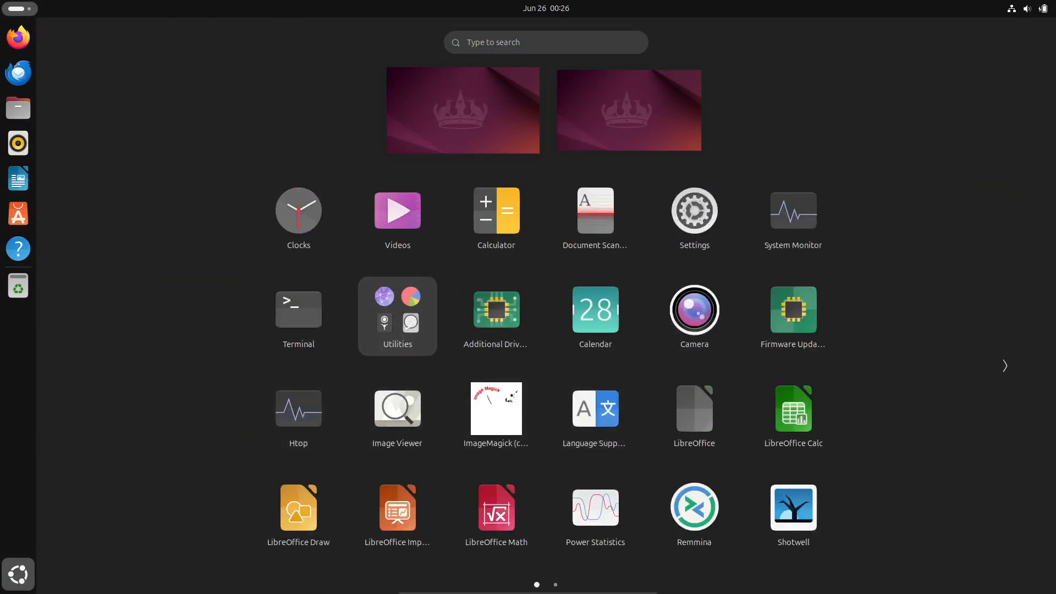
- Show the Keyboard settings listing English (US) as the input source
{"action": "left_click", "coordinate": [694, 210]}
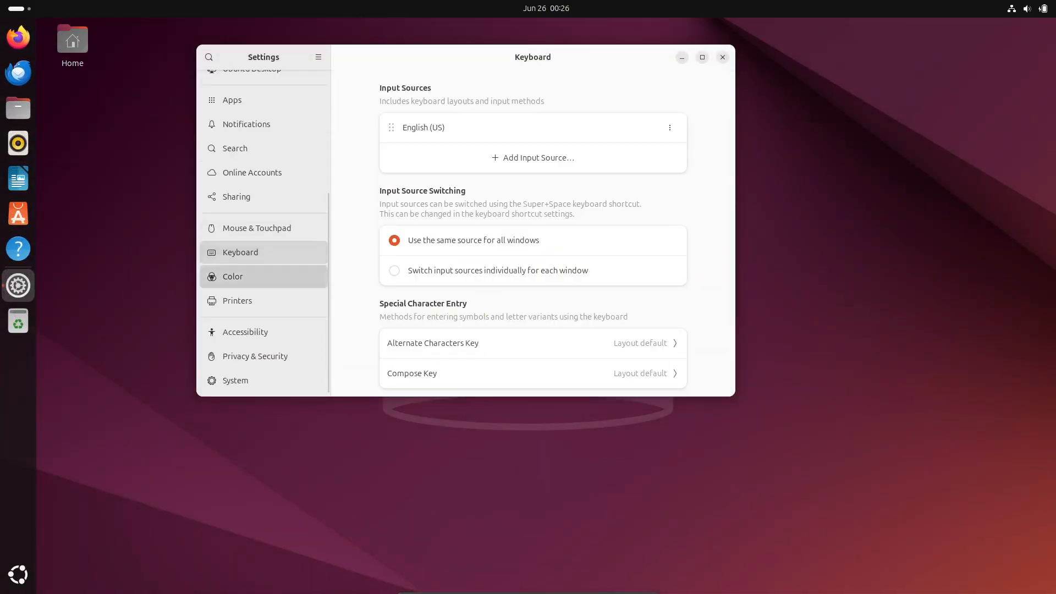
{"action": "left_click", "coordinate": [235, 379]}
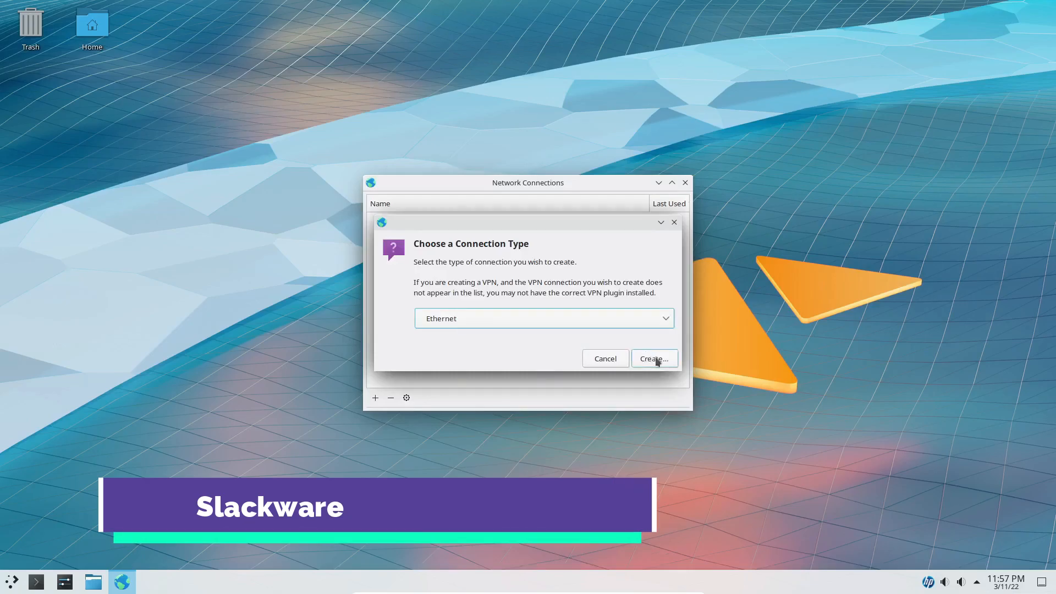
- Create the new Ethernet connection and close the network interfaces information window
{"action": "left_click", "coordinate": [653, 358]}
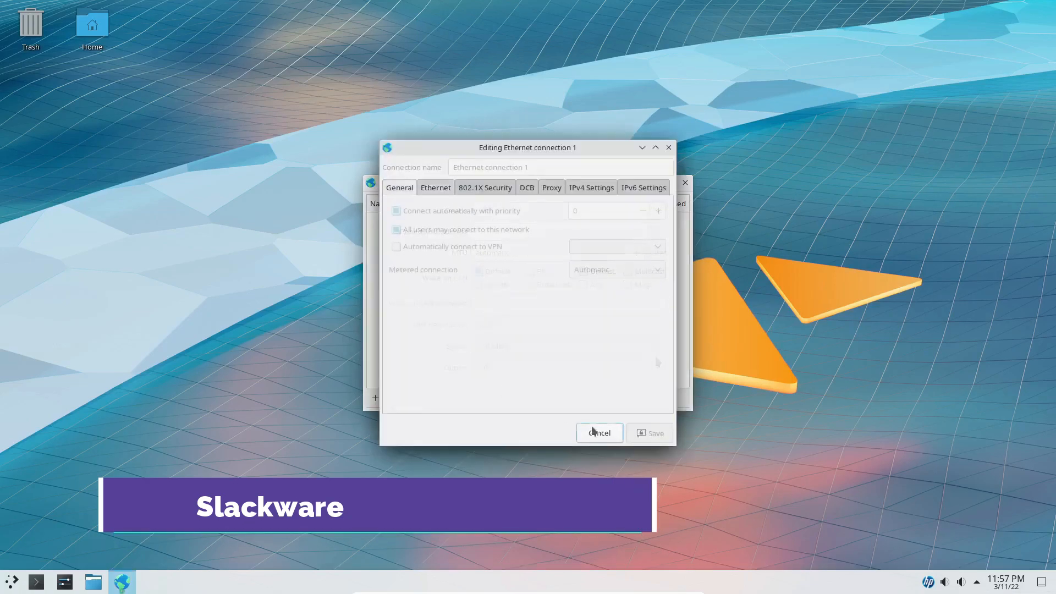
{"action": "left_click", "coordinate": [599, 434]}
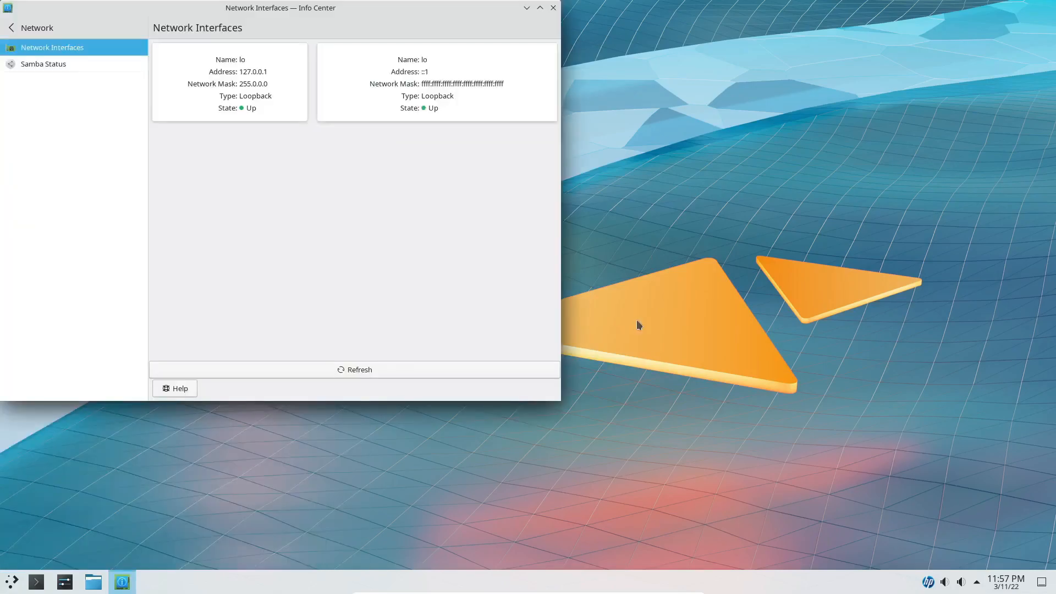
{"action": "left_click", "coordinate": [552, 7]}
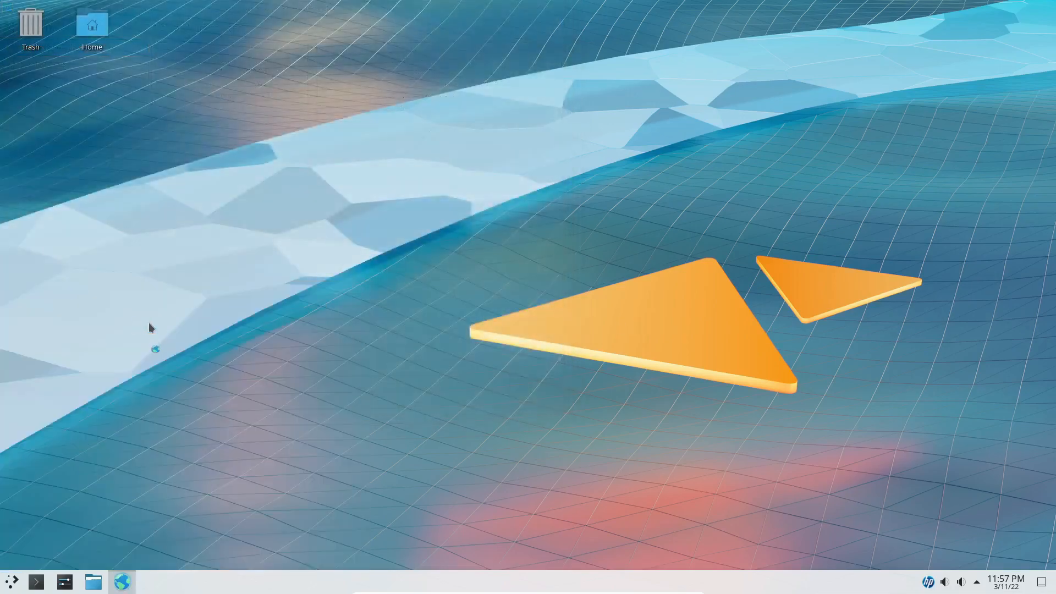
- Browse the Internet applications in the launcher and start wpa_gui to get the root password prompt
{"action": "left_click", "coordinate": [11, 579]}
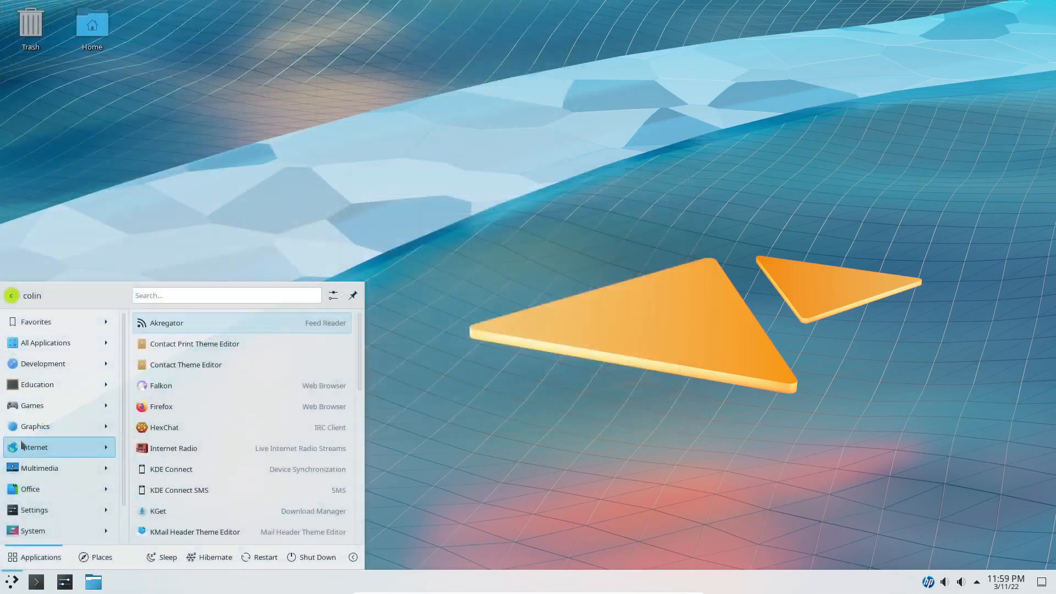
{"action": "scroll", "scroll_direction": "down", "scroll_amount": 3}
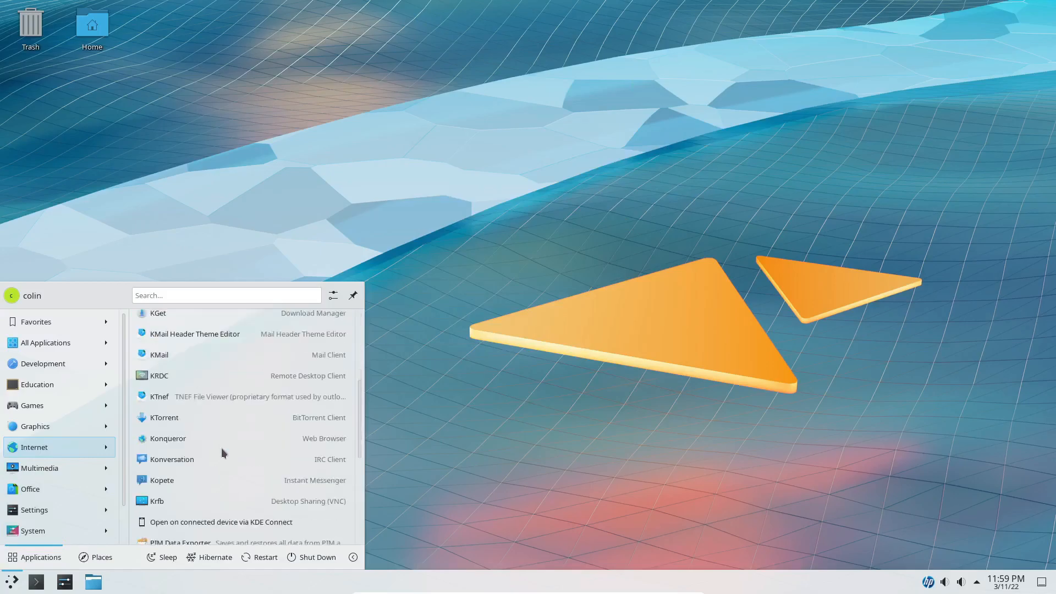
{"action": "scroll", "scroll_direction": "down", "scroll_amount": 3}
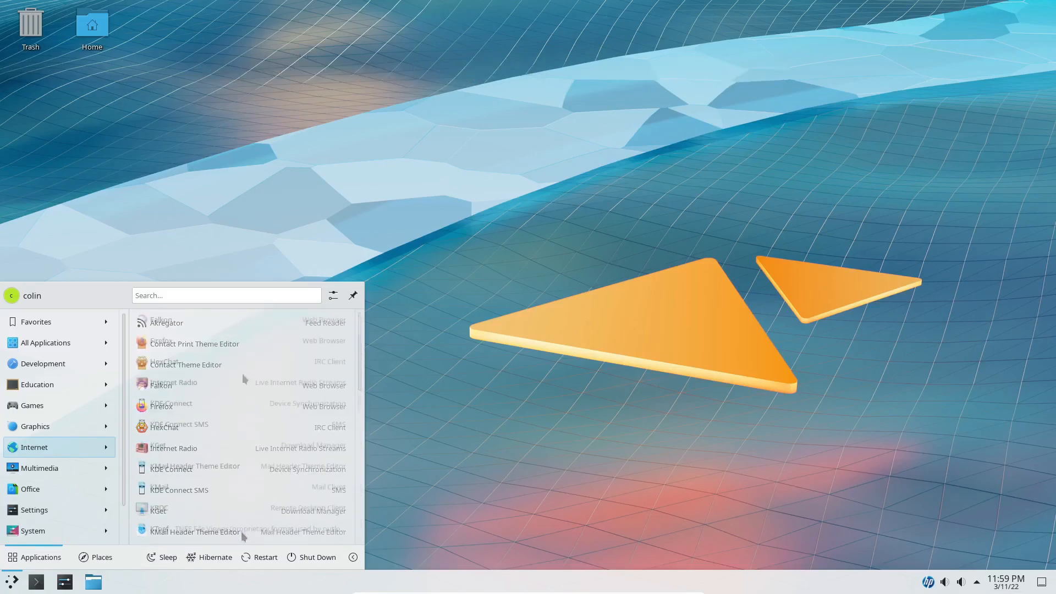
{"action": "scroll", "scroll_direction": "down", "scroll_amount": 3}
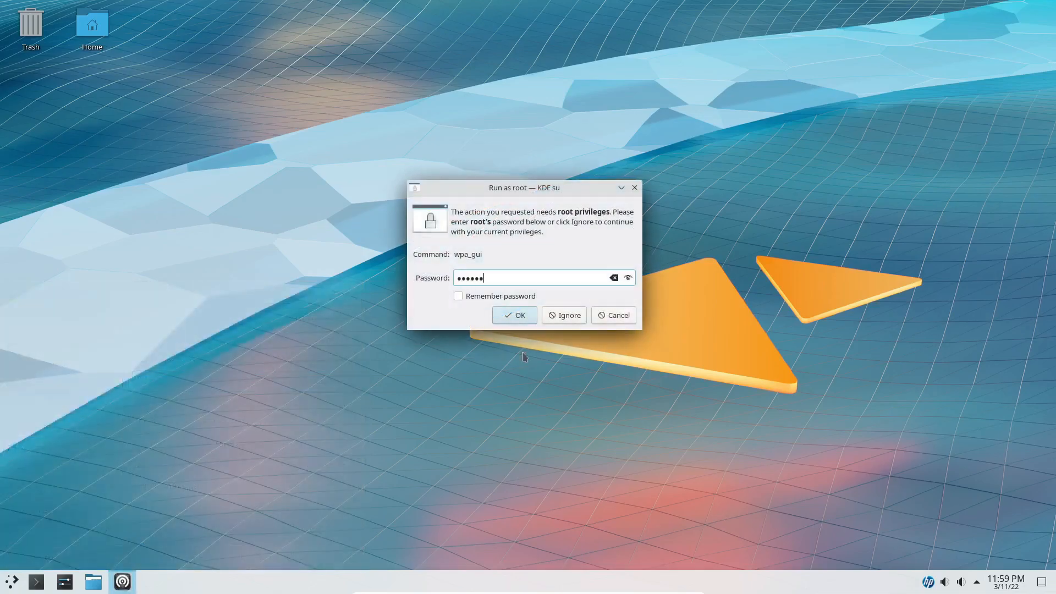
- Authenticate as root and add the open network with SSID Study 7490 in NetworkConfig
{"action": "left_click", "coordinate": [514, 314]}
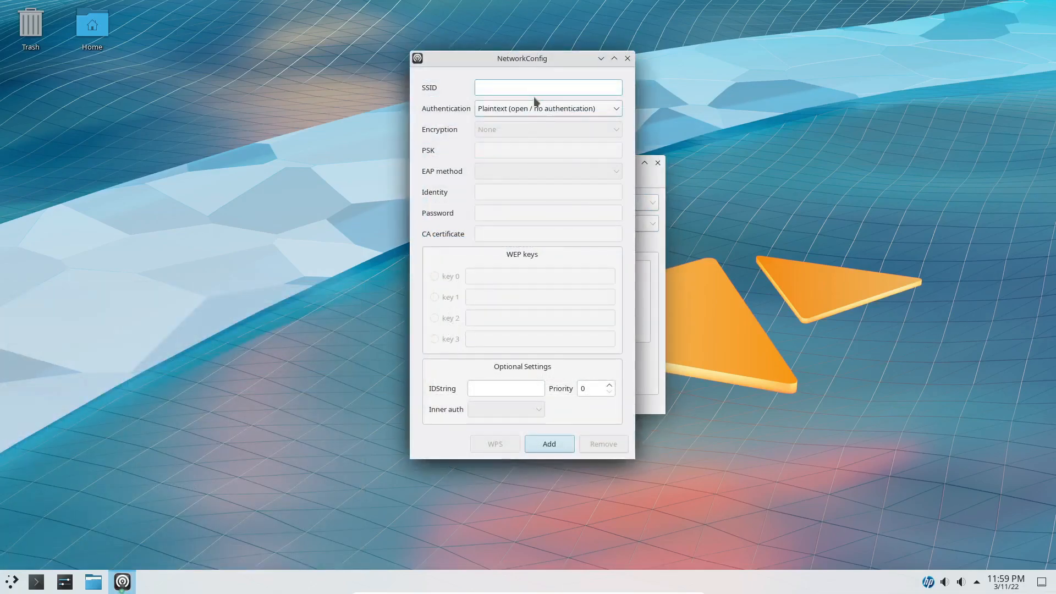
{"action": "type", "text": "Study 7490"}
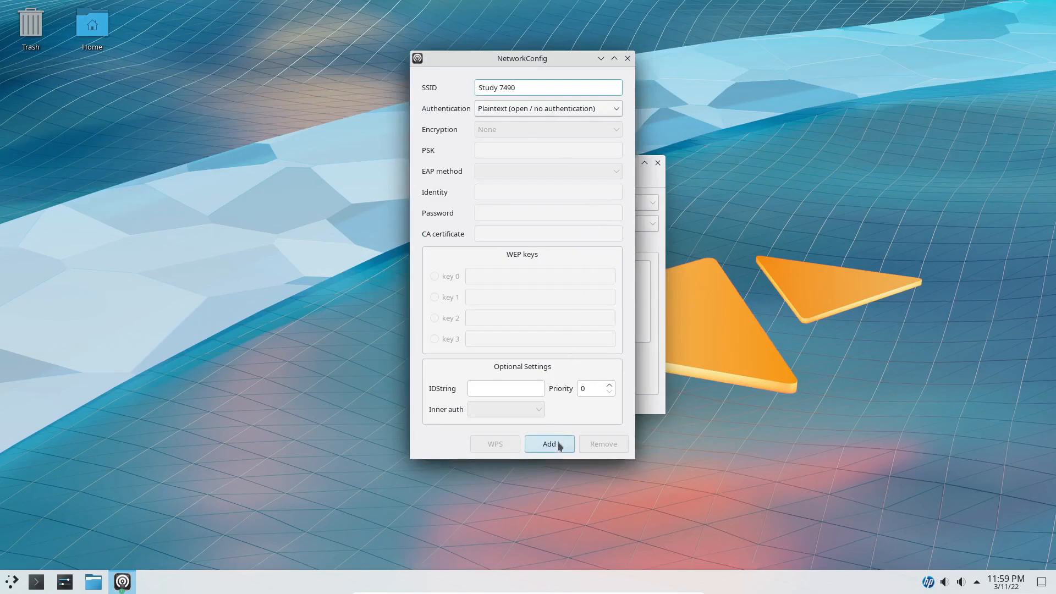
{"action": "left_click", "coordinate": [549, 443]}
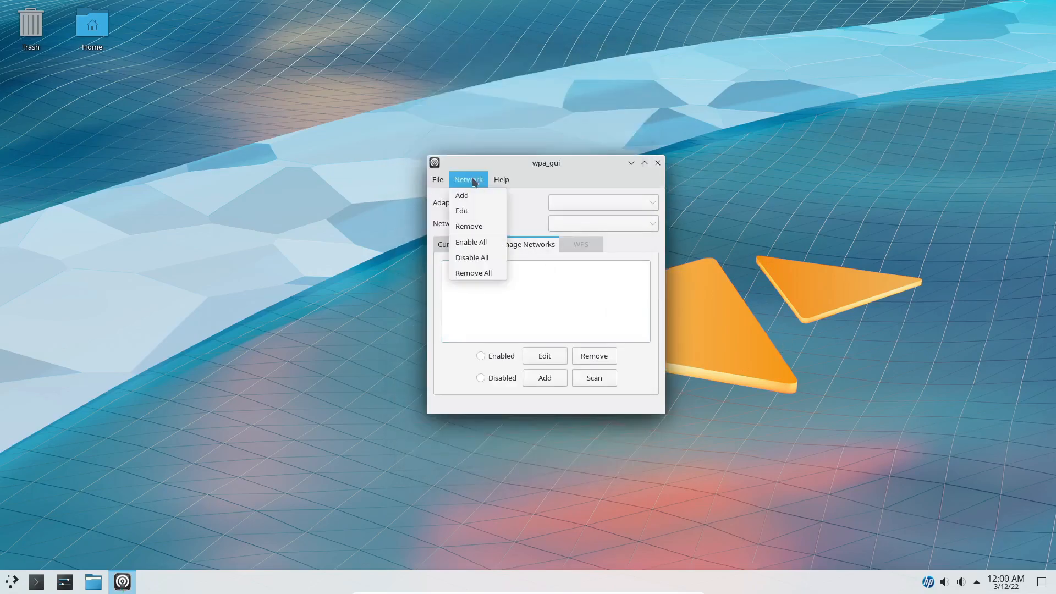
- Begin another blank NetworkConfig entry via Network > Add
{"action": "left_click", "coordinate": [462, 196]}
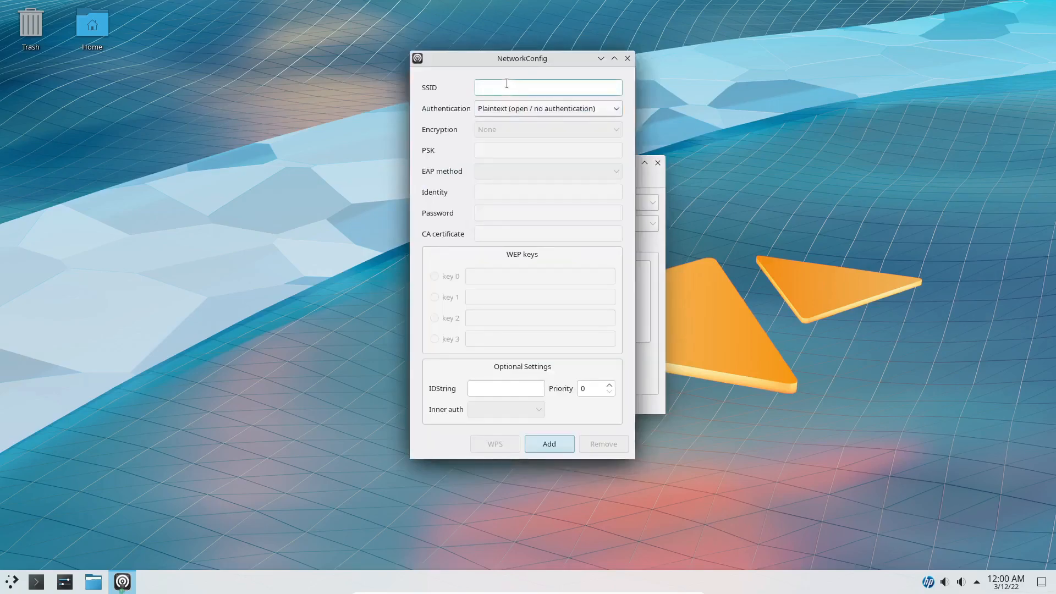
{"action": "type", "text": "St"}
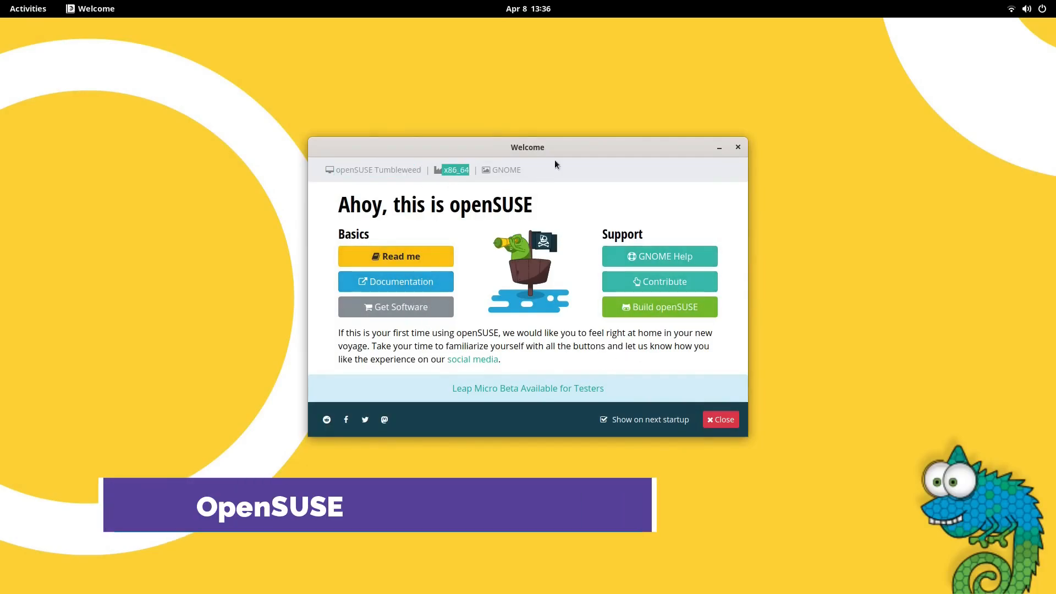
- Dismiss the openSUSE Welcome window and check the system menu's Wi-Fi status
{"action": "left_click", "coordinate": [721, 419]}
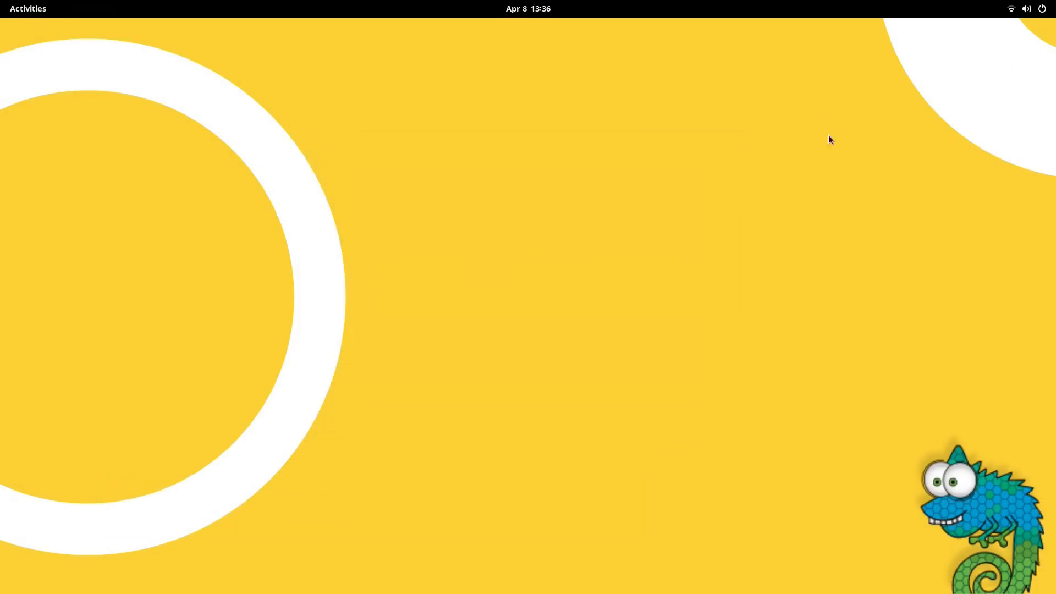
{"action": "left_click", "coordinate": [1026, 9]}
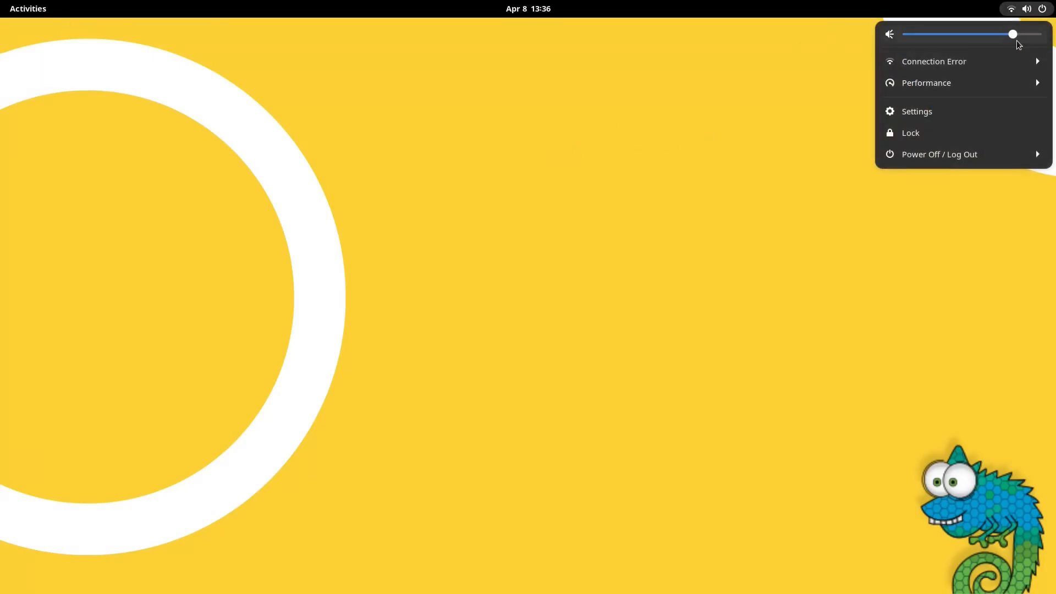
{"action": "left_click", "coordinate": [926, 83]}
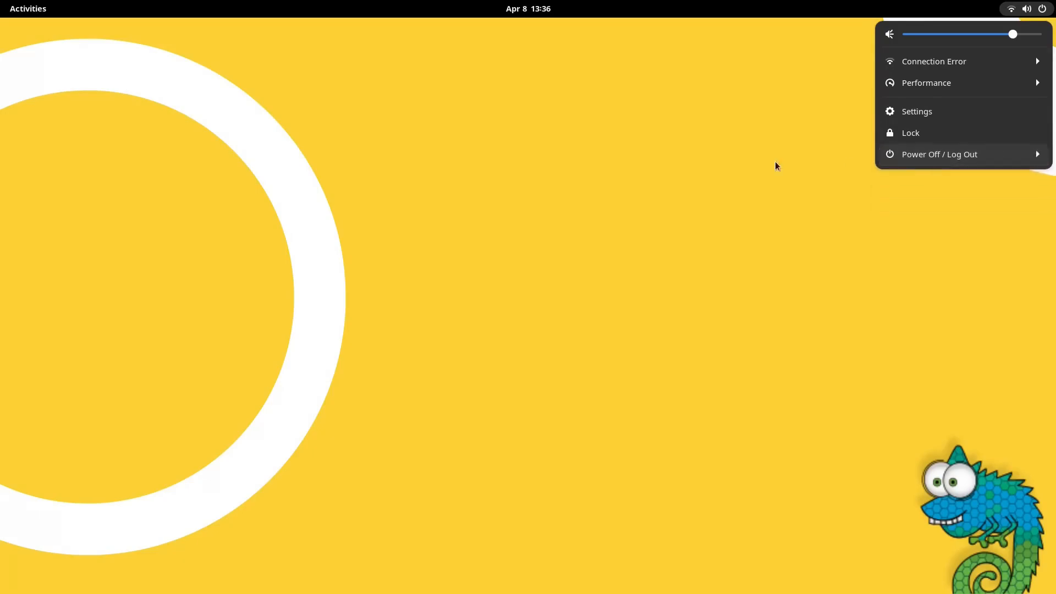
{"action": "left_click", "coordinate": [528, 8]}
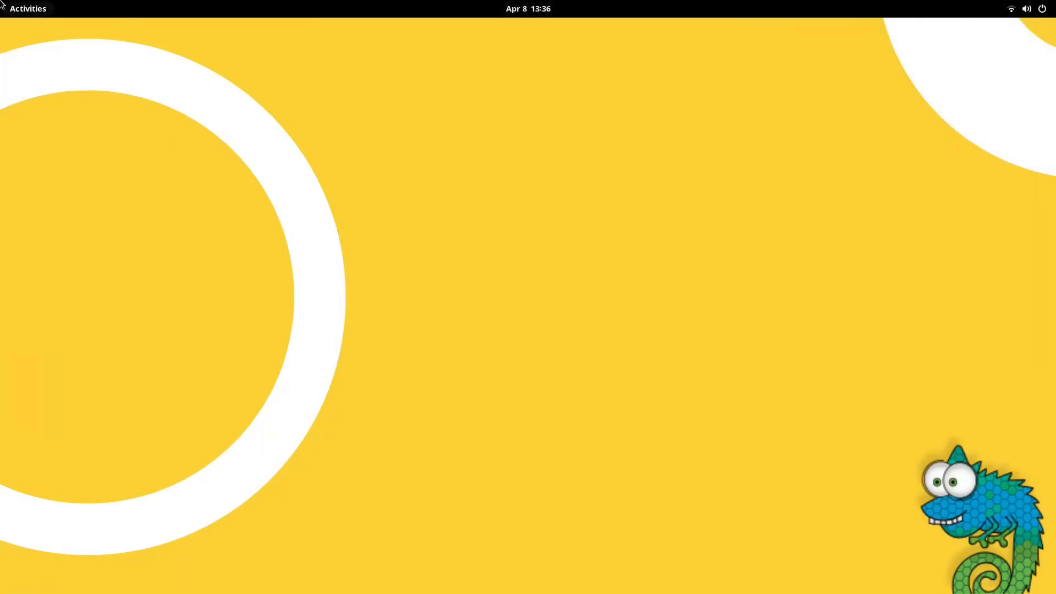
- Launch Files from the Activities dash and show the Home folder
{"action": "left_click", "coordinate": [27, 9]}
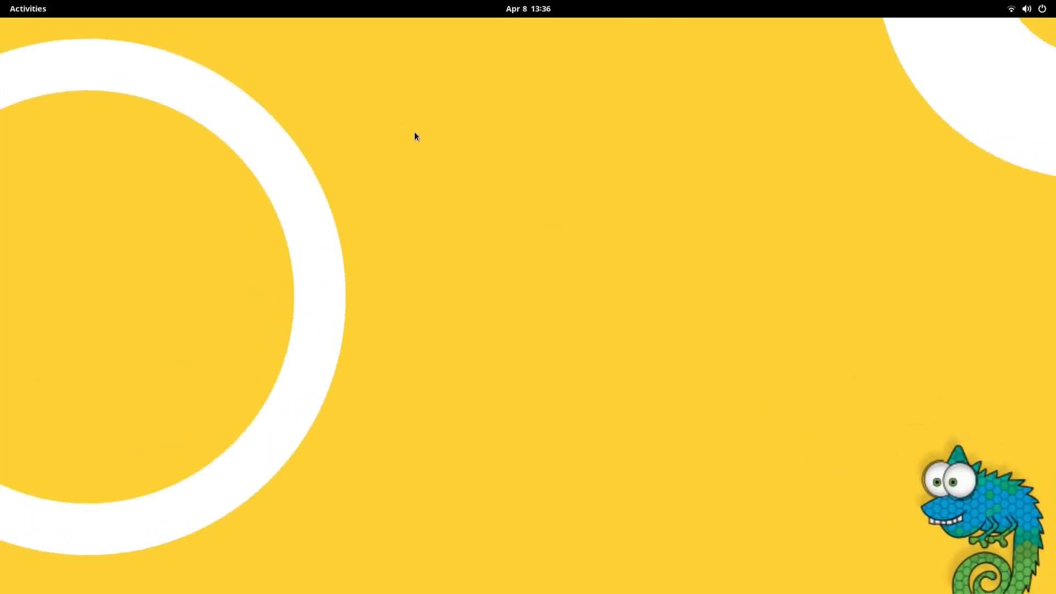
{"action": "left_click", "coordinate": [29, 9]}
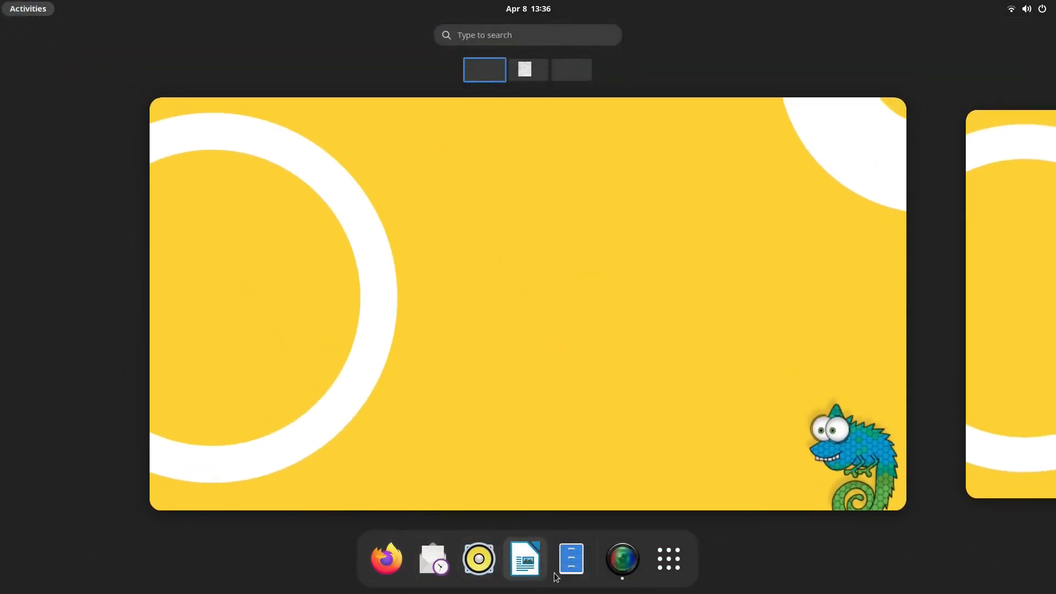
{"action": "left_click", "coordinate": [570, 558]}
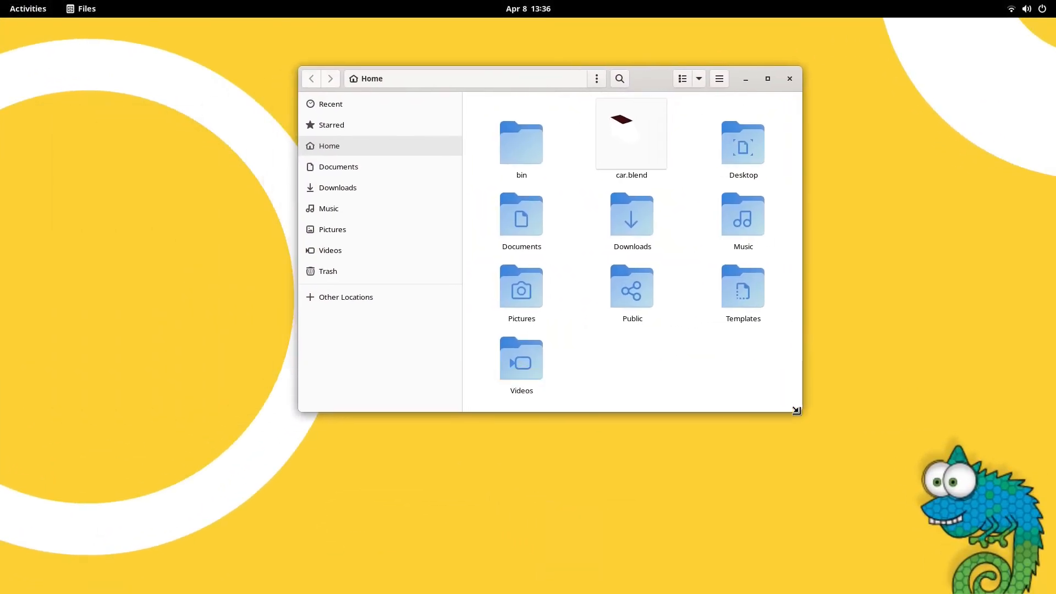
{"action": "left_click", "coordinate": [768, 78]}
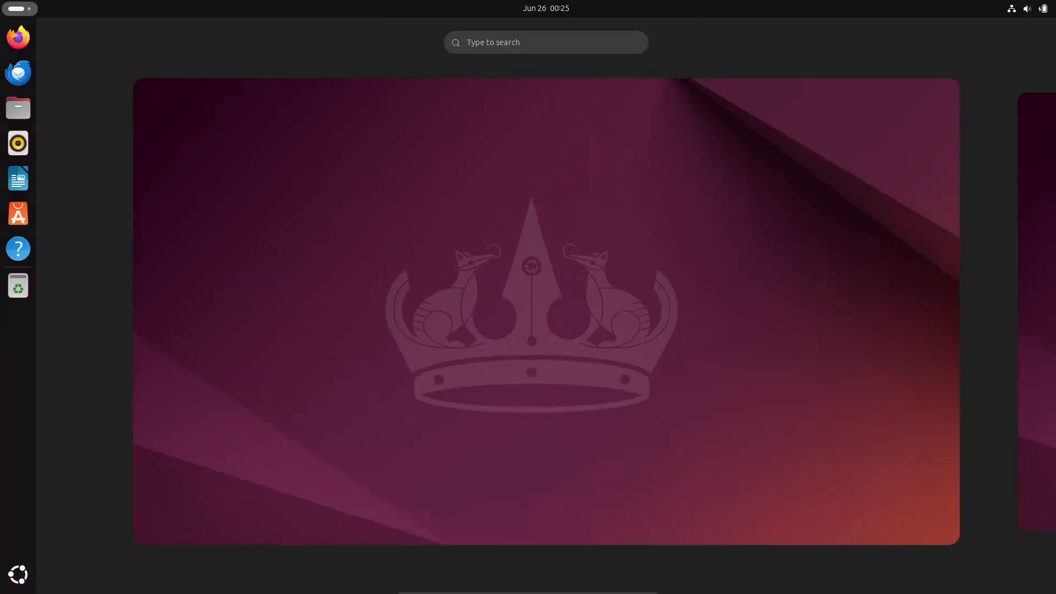
- Show Ubuntu's full grid of installed applications
{"action": "left_click", "coordinate": [1043, 8]}
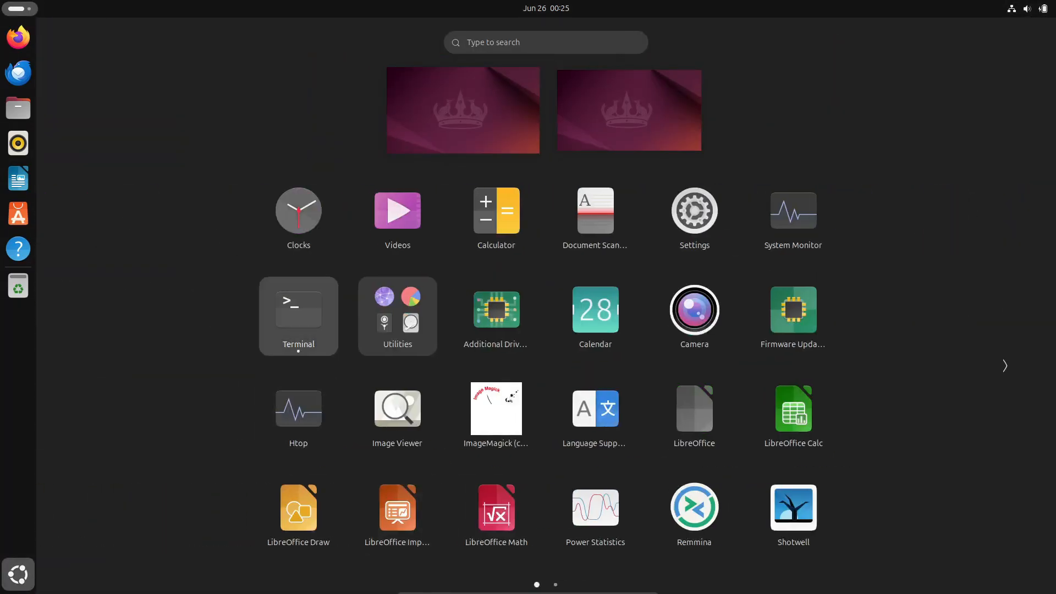
{"action": "left_click", "coordinate": [298, 315]}
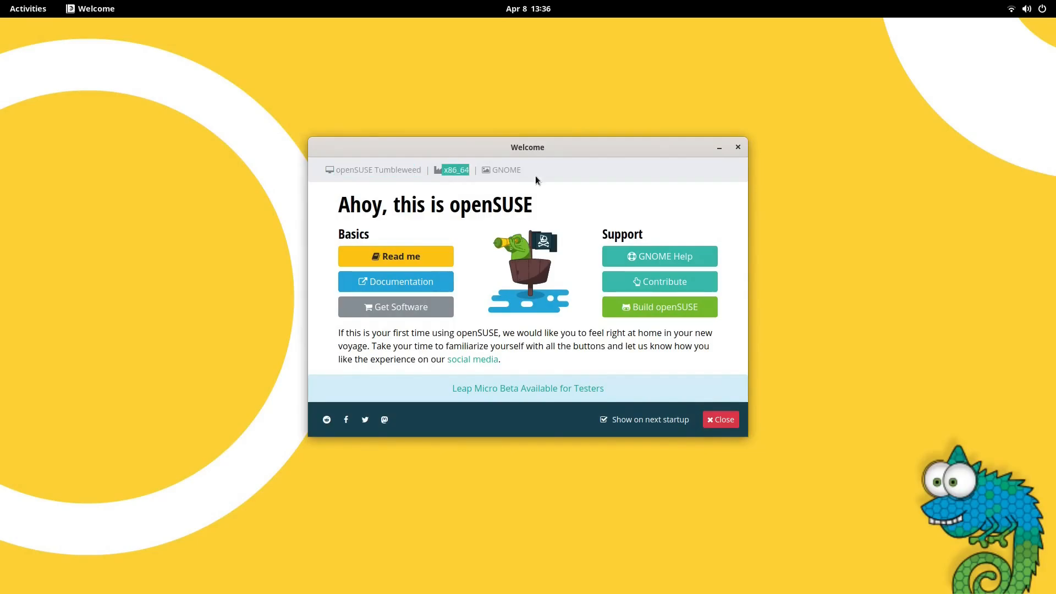
- Dismiss the openSUSE Welcome window and reveal the system status menu
{"action": "left_click", "coordinate": [721, 419]}
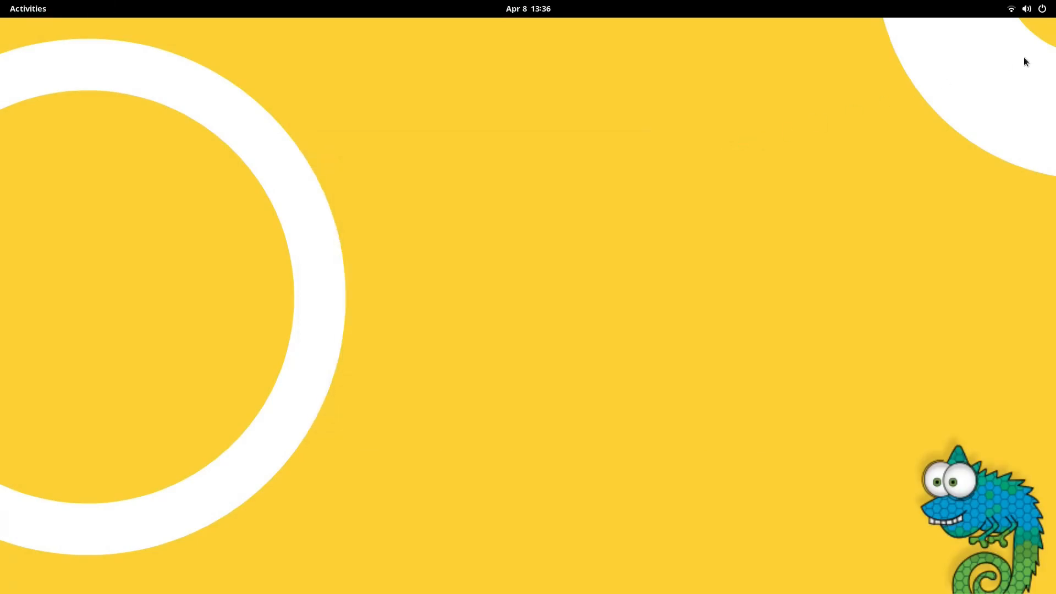
{"action": "left_click", "coordinate": [1025, 9]}
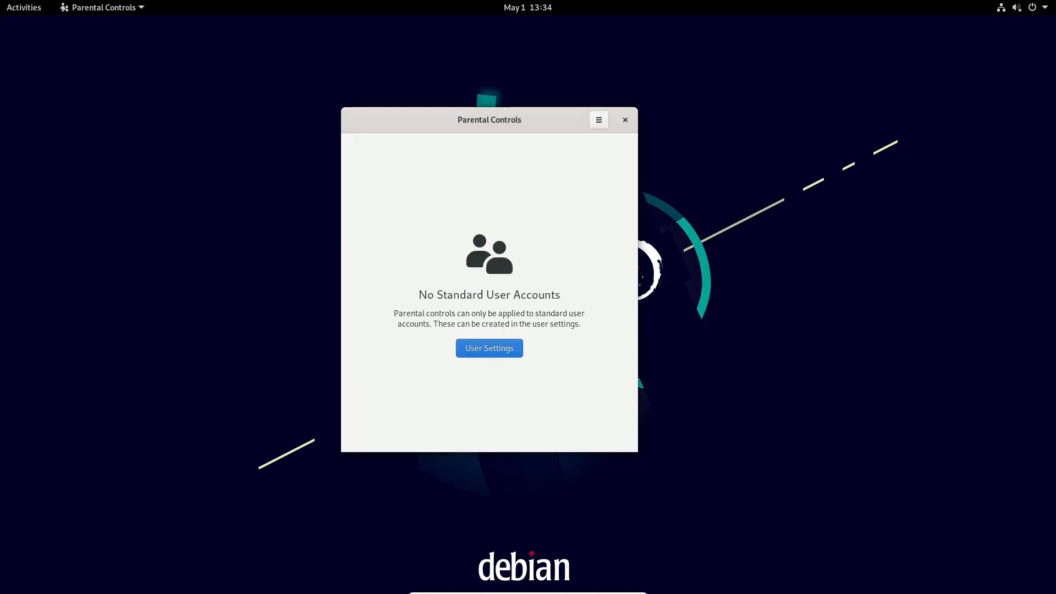
- Close Parental Controls and show the system menu with volume, Wired Connected and power options
{"action": "left_click", "coordinate": [624, 120]}
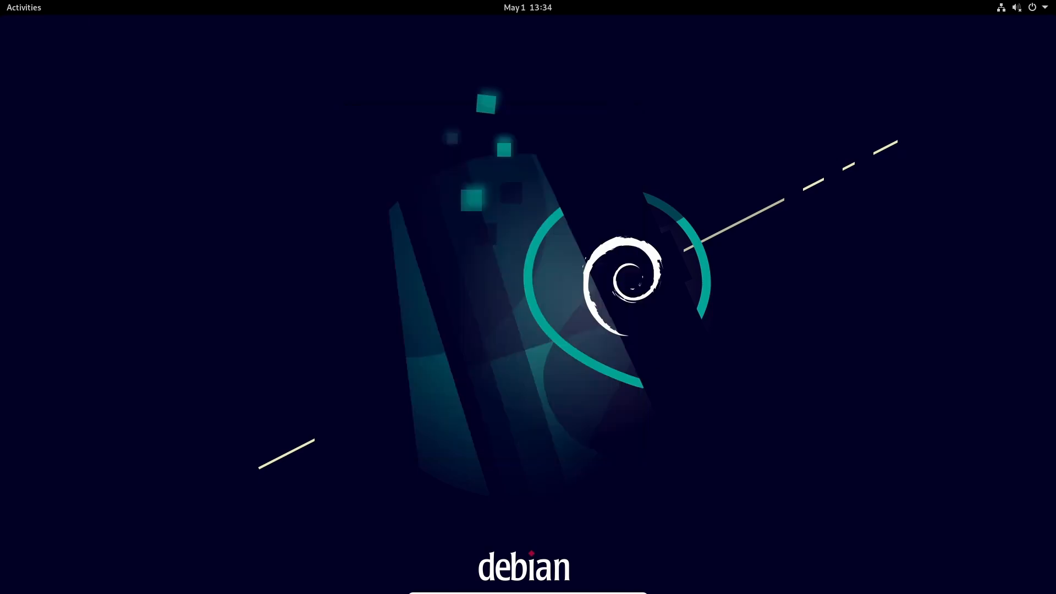
{"action": "left_click", "coordinate": [1016, 6]}
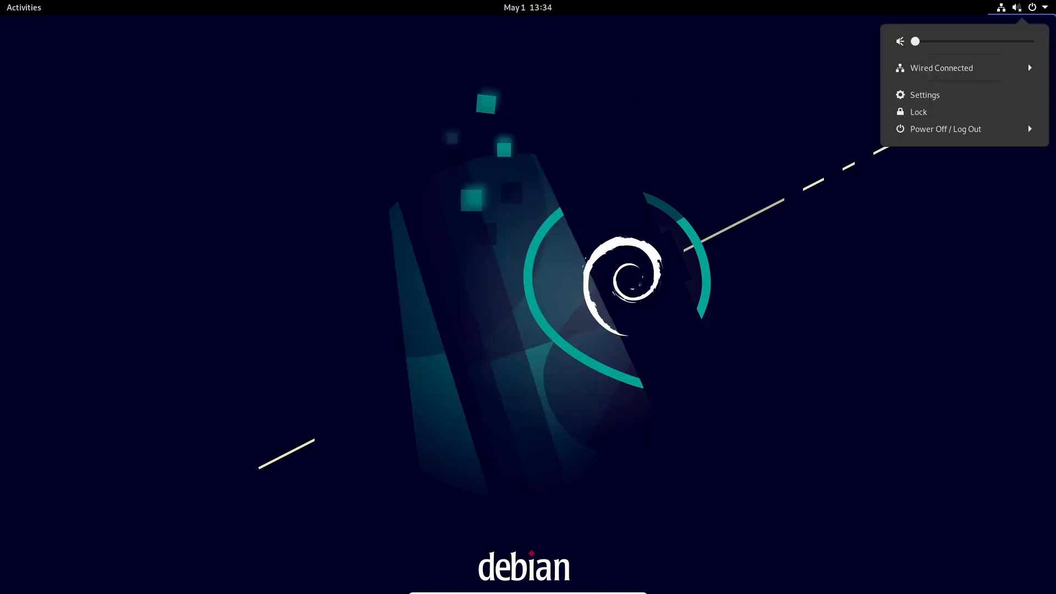